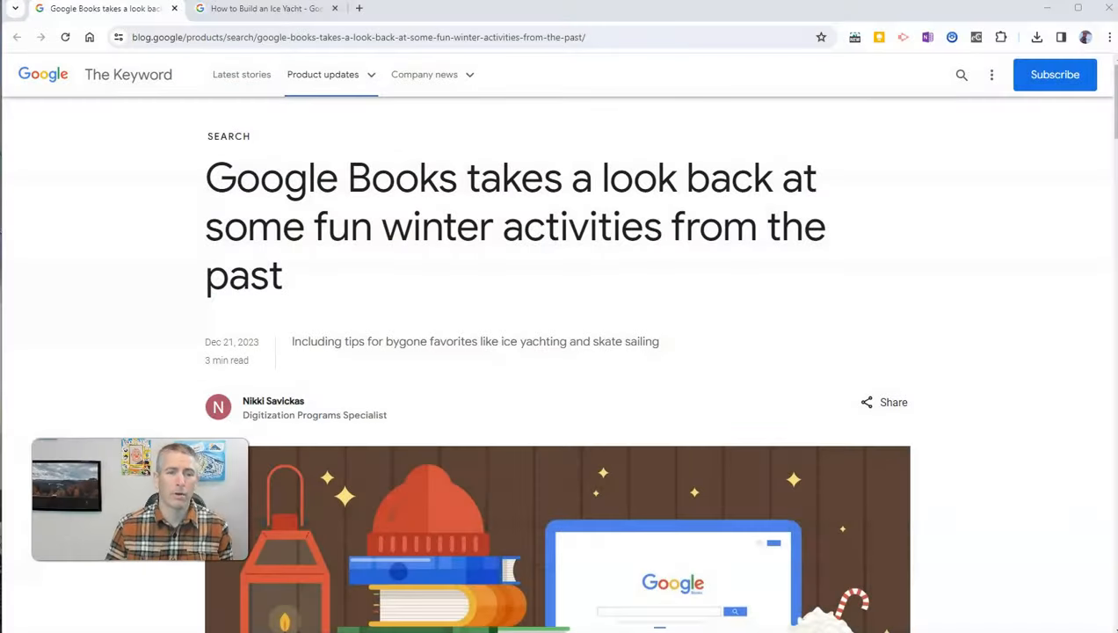
pyautogui.moveTo(425, 387)
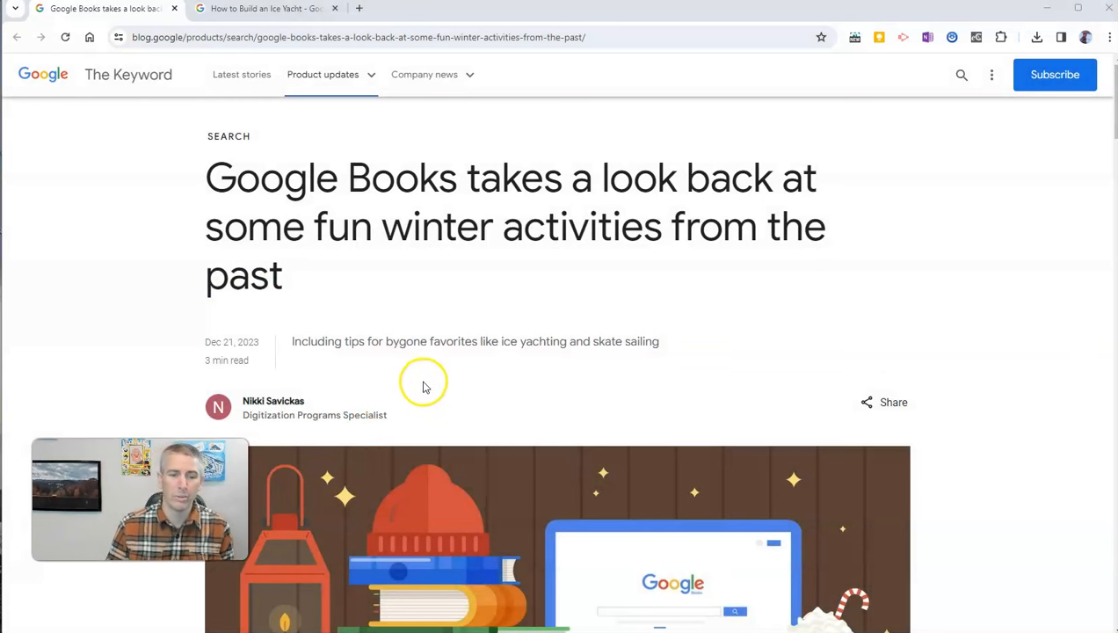
pyautogui.moveTo(425, 263)
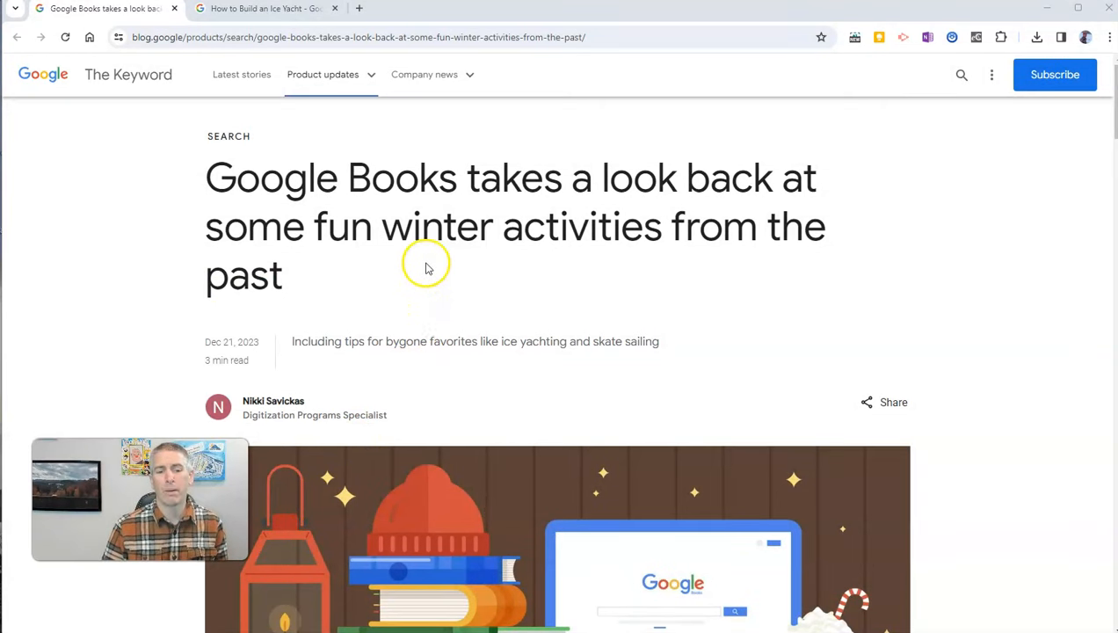
# Scroll down and back up the page before the How to Build an Ice Yacht cover is shown.
pyautogui.scroll(-3)
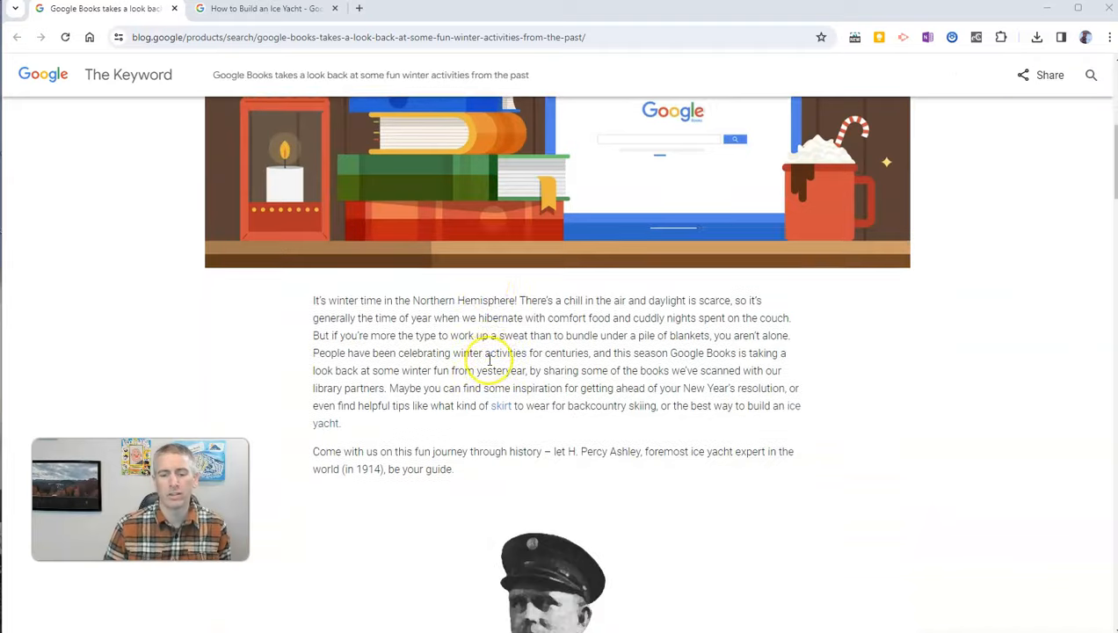
pyautogui.scroll(-3)
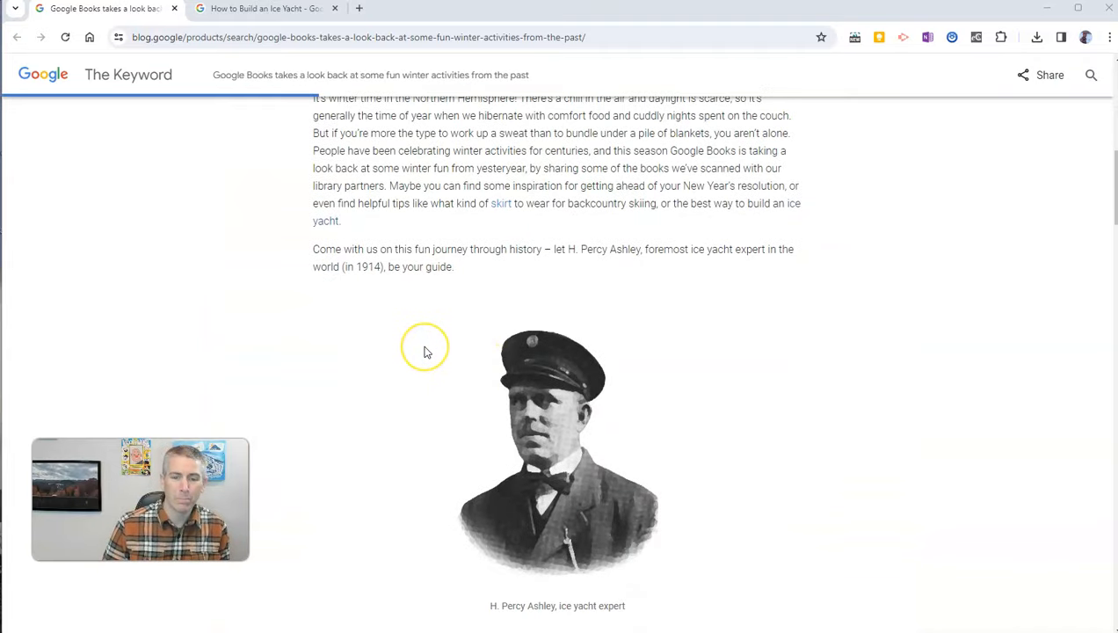
pyautogui.scroll(-3)
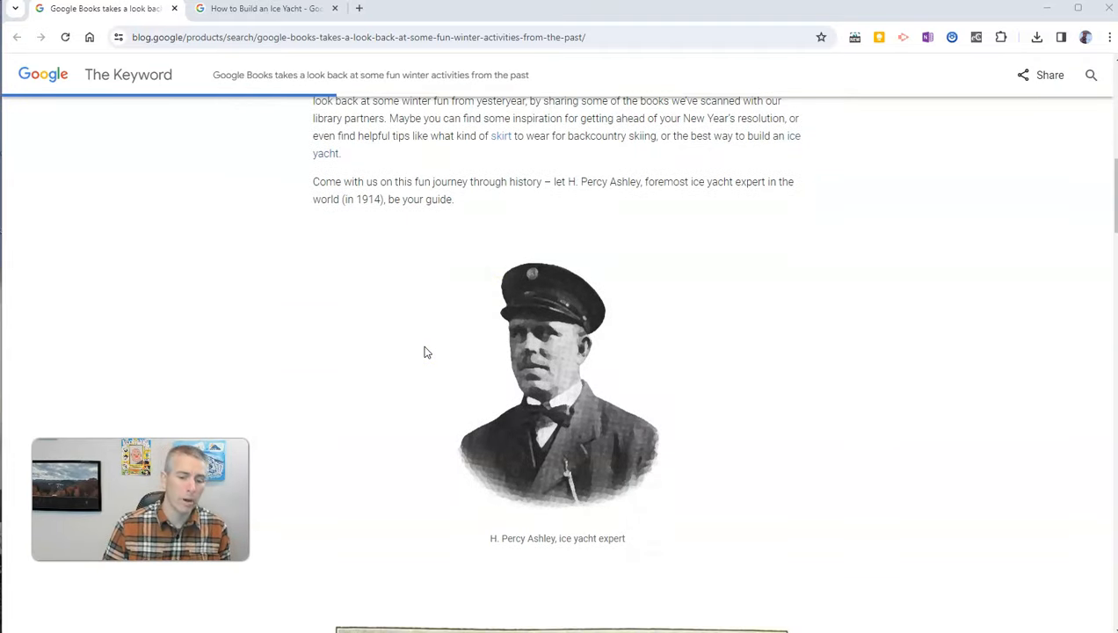
pyautogui.scroll(-3)
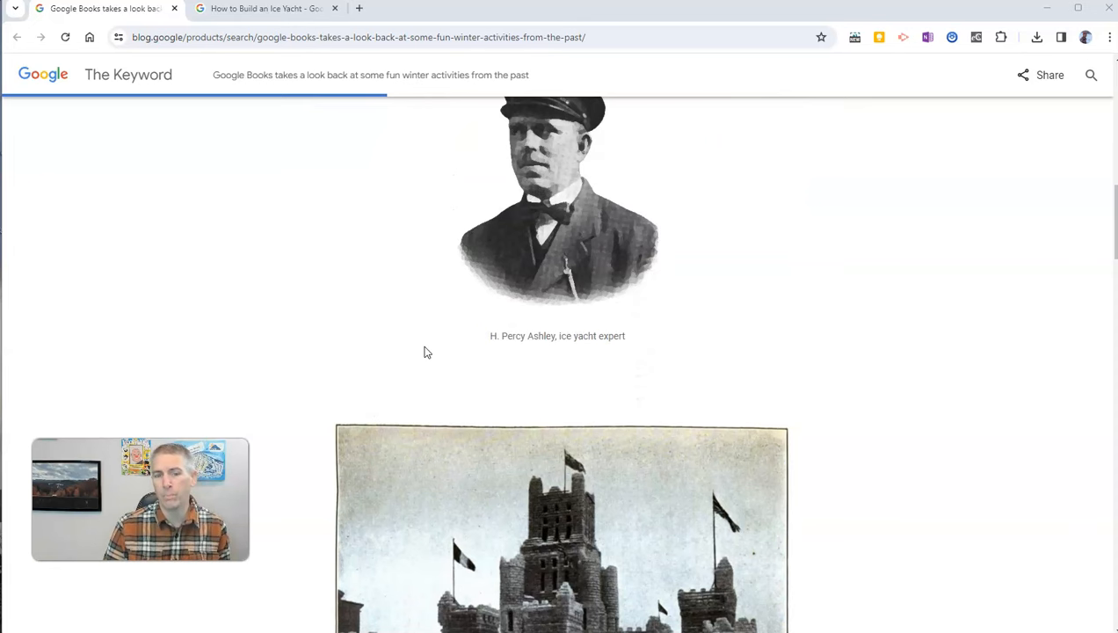
pyautogui.scroll(-3)
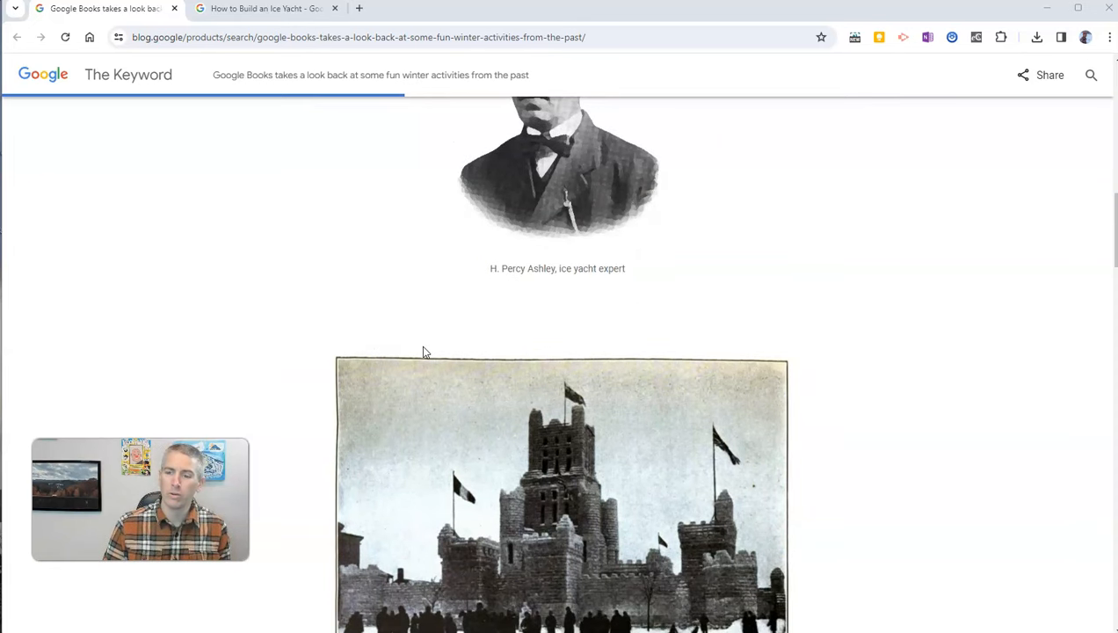
pyautogui.scroll(-3)
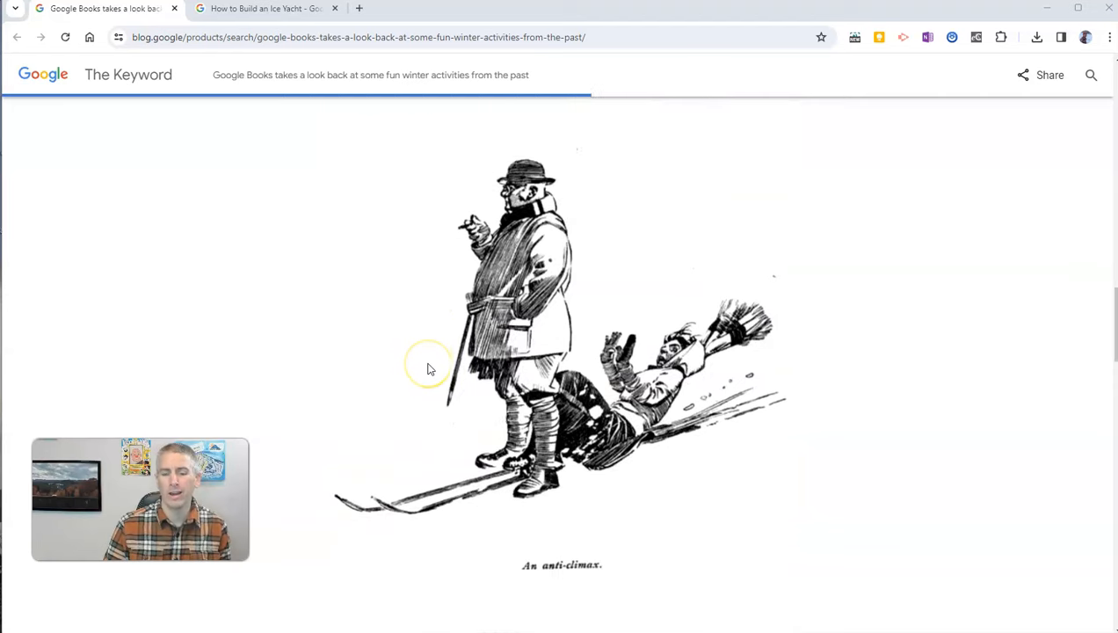
pyautogui.scroll(-3)
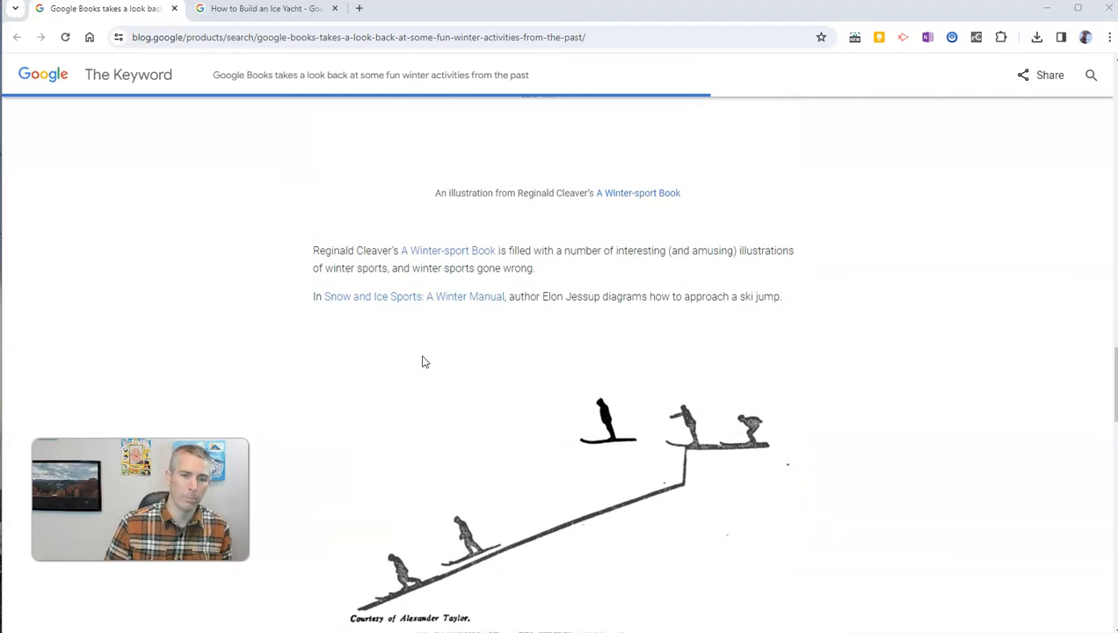
pyautogui.scroll(3)
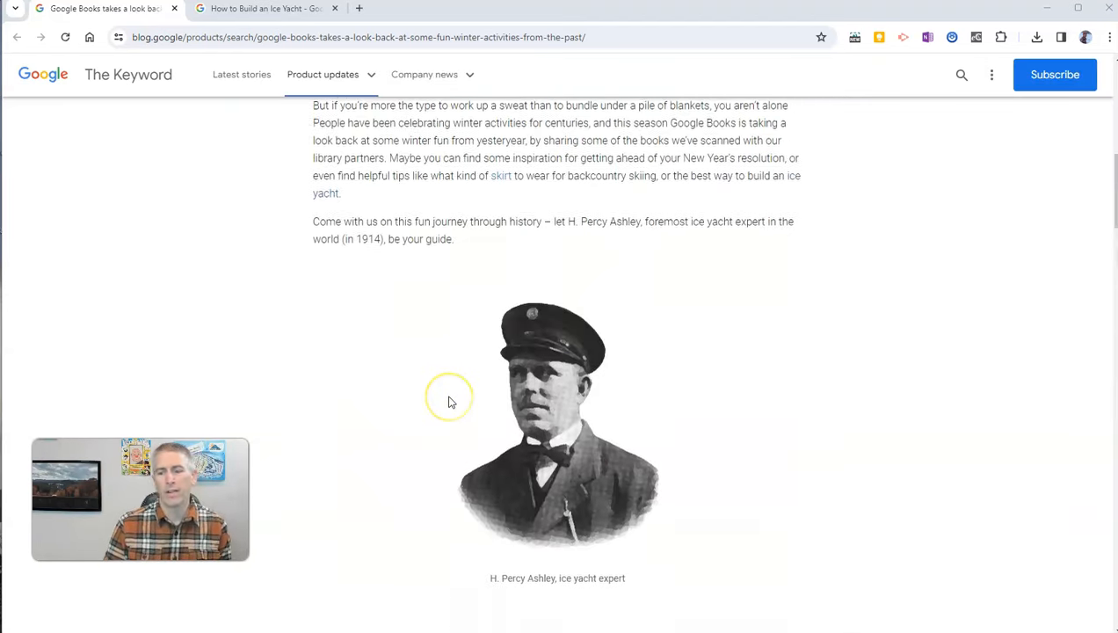
pyautogui.scroll(3)
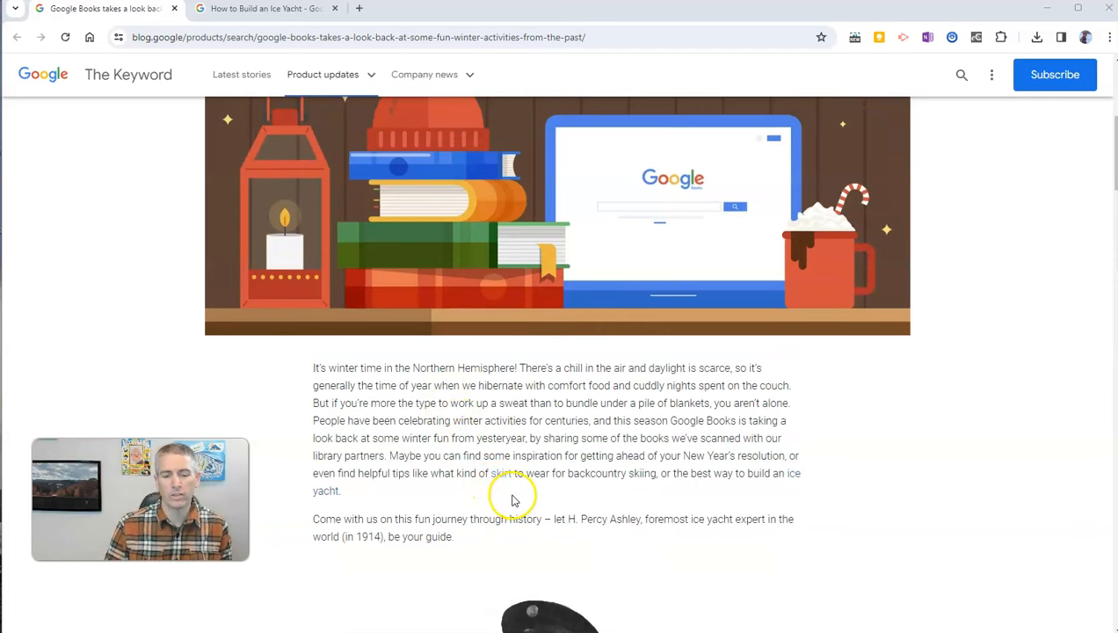
pyautogui.scroll(-3)
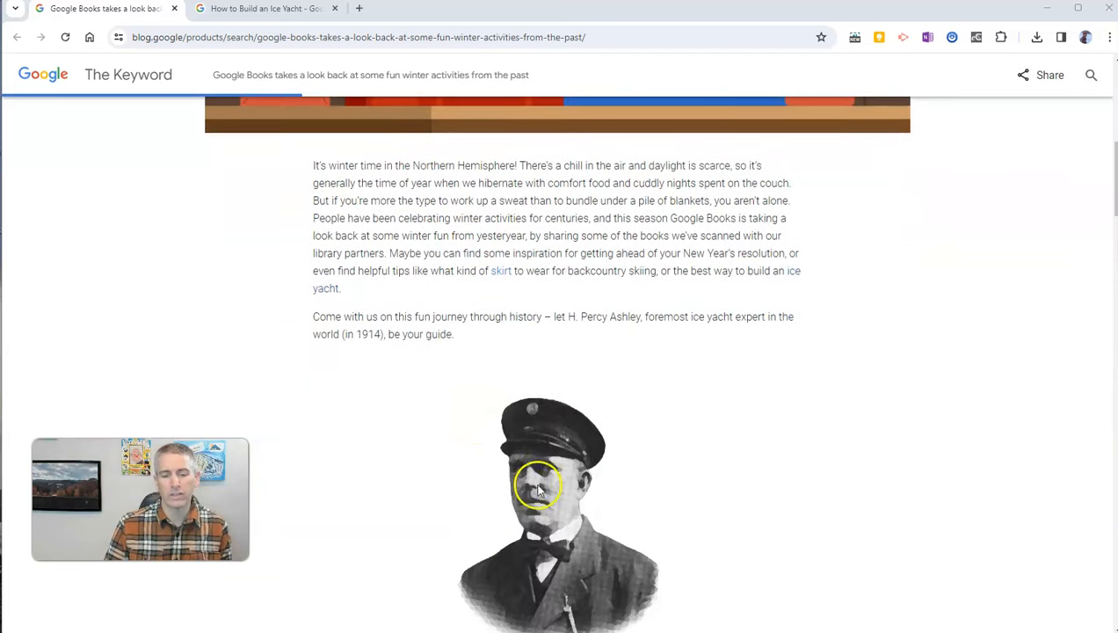
pyautogui.moveTo(328, 298)
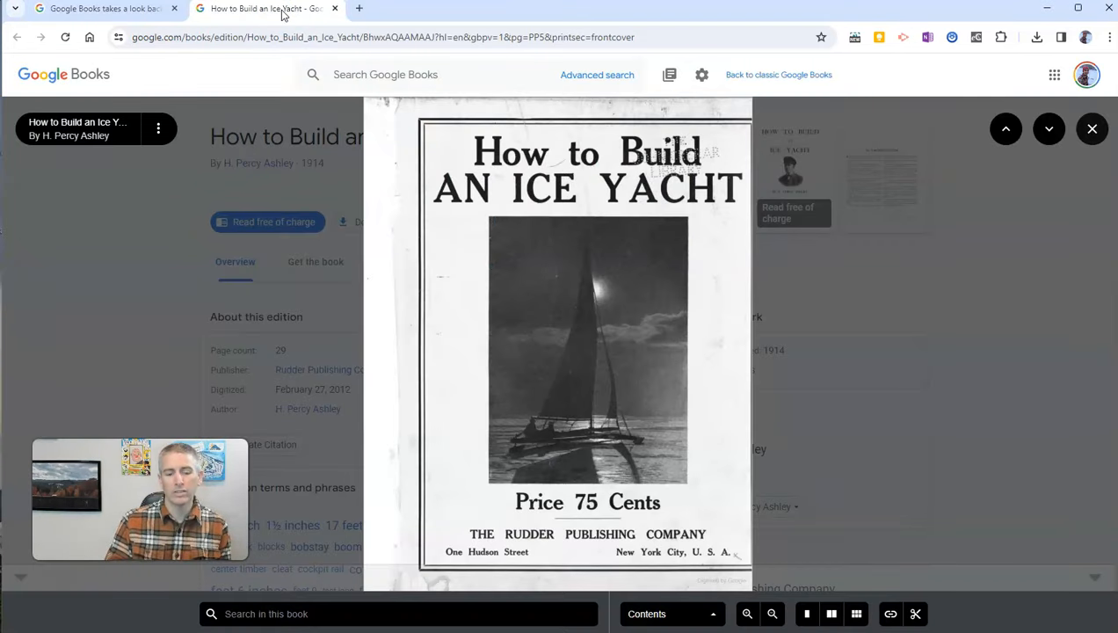
pyautogui.moveTo(264, 45)
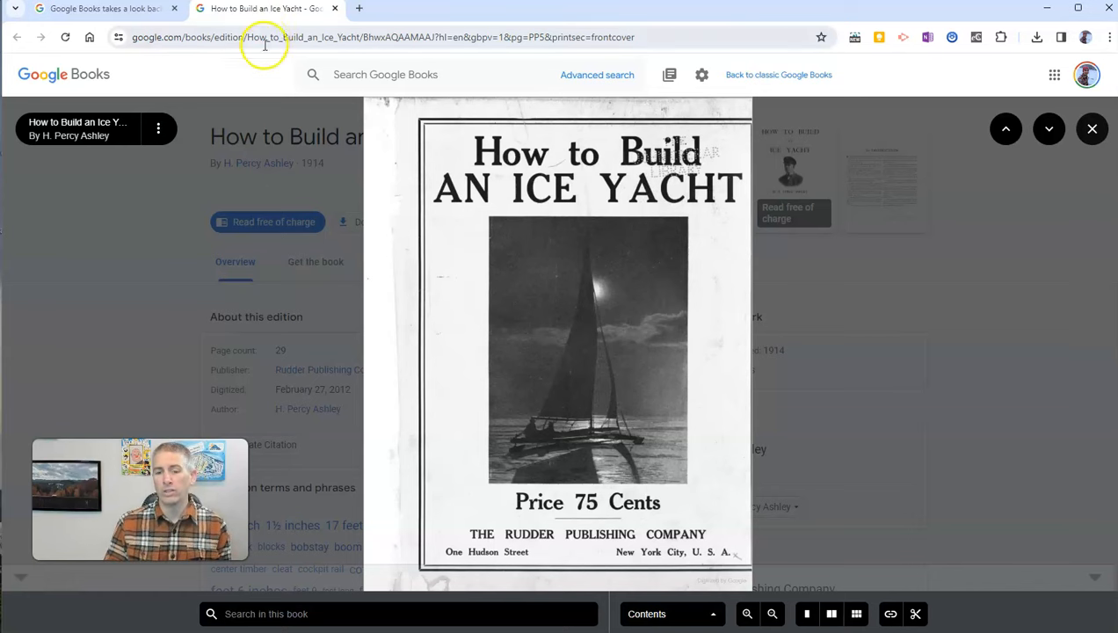
pyautogui.moveTo(313, 222)
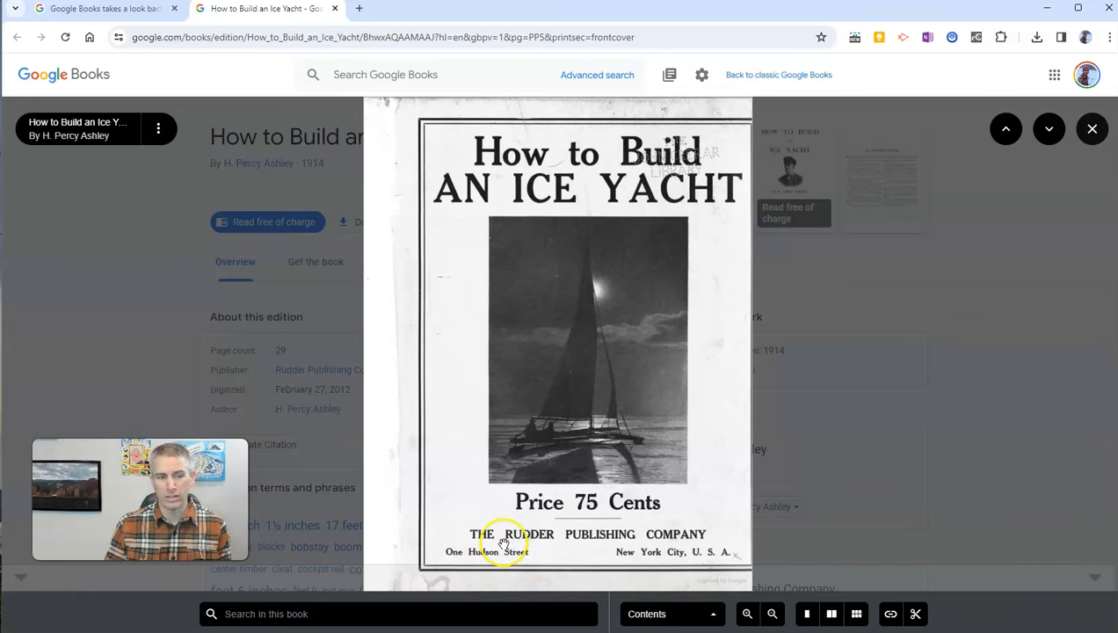
pyautogui.moveTo(830, 608)
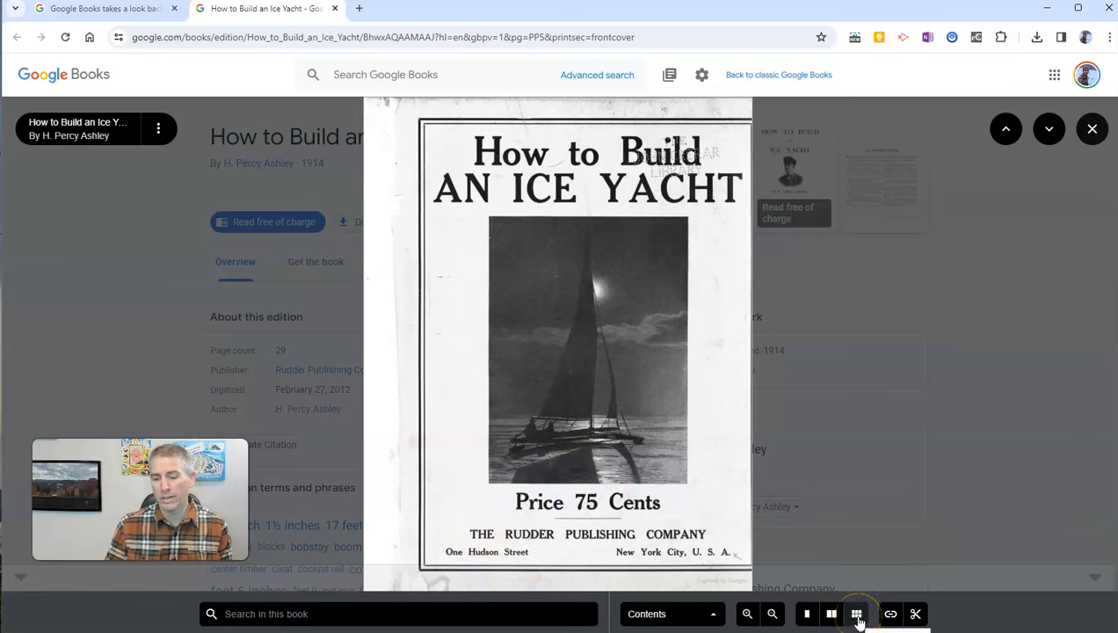
# Show the book as two-page spreads and turn forward to the pages 8–9 spread, passing through the thumbnail grid.
pyautogui.click(832, 614)
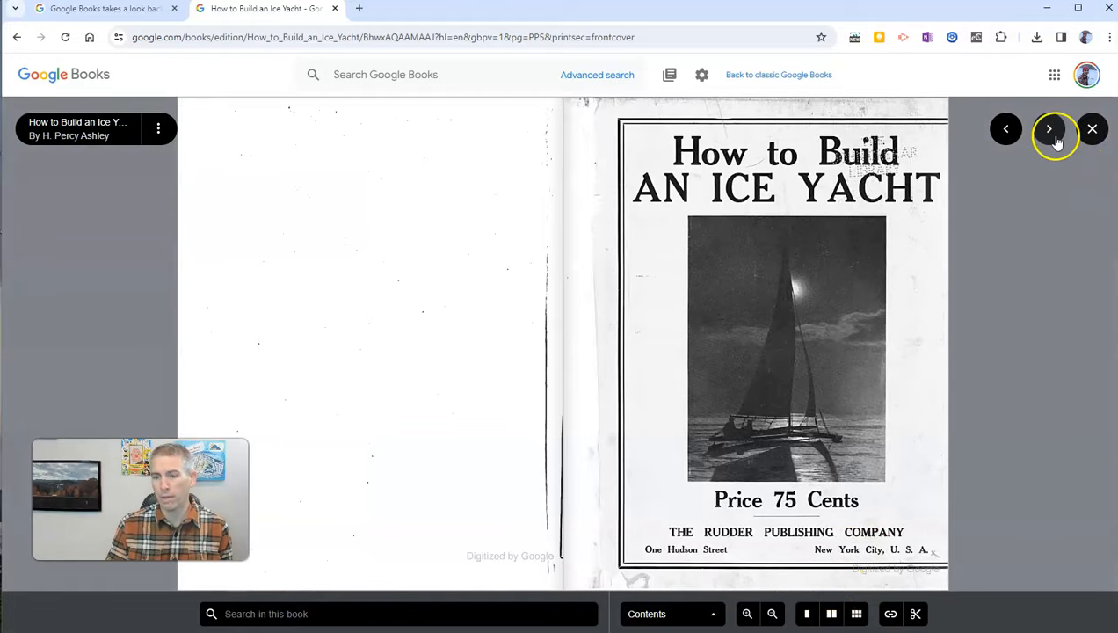
pyautogui.click(1048, 130)
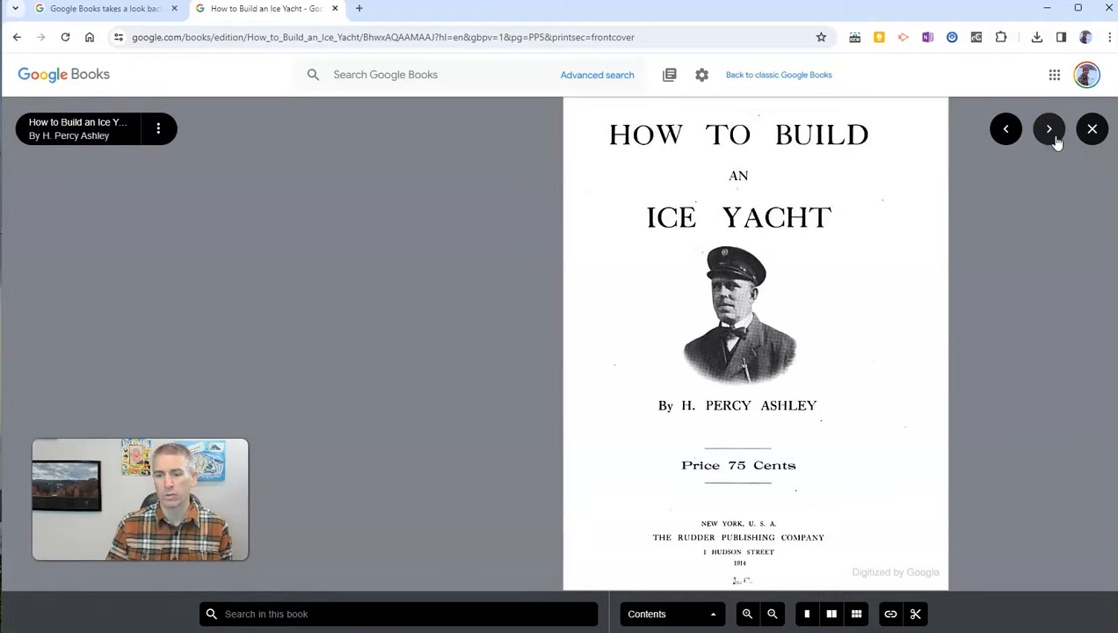
pyautogui.click(1048, 130)
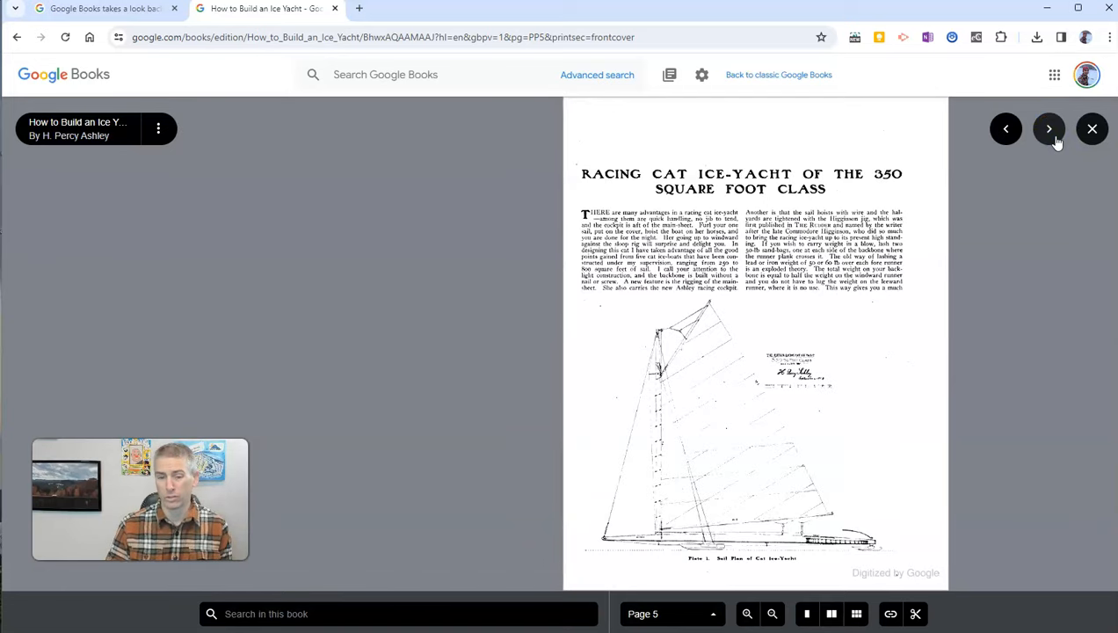
pyautogui.click(1048, 130)
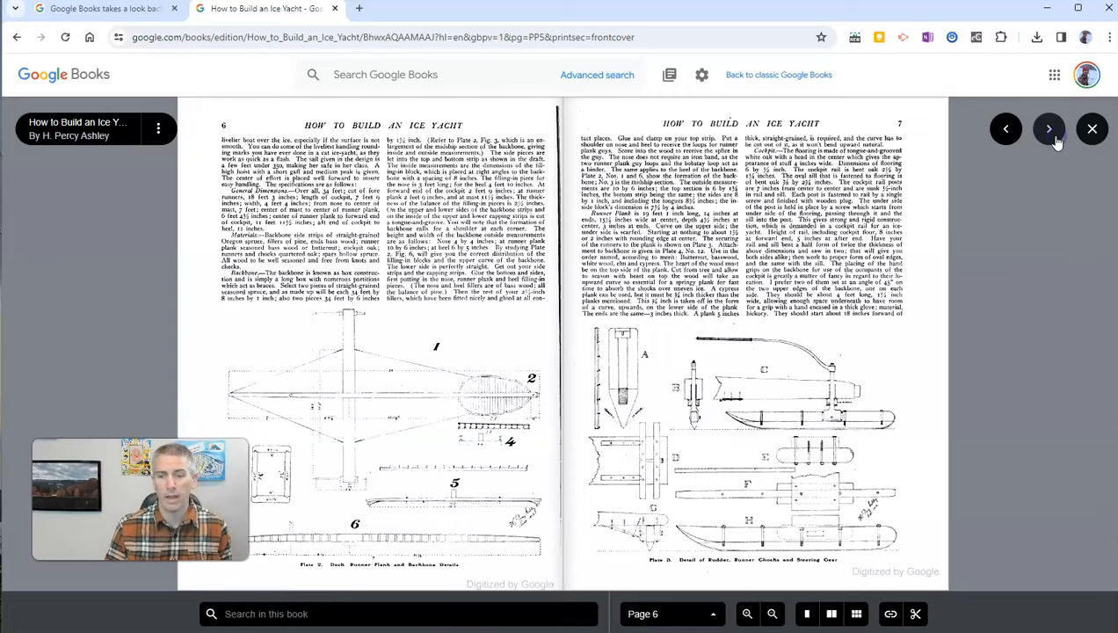
pyautogui.click(856, 613)
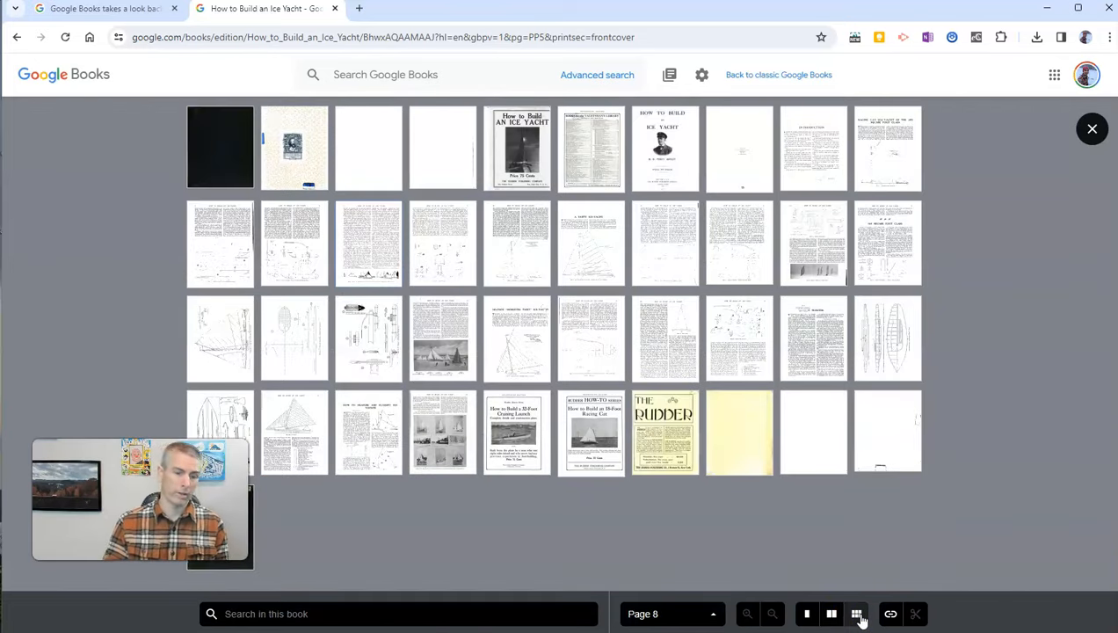
pyautogui.click(831, 613)
pyautogui.write('sail')
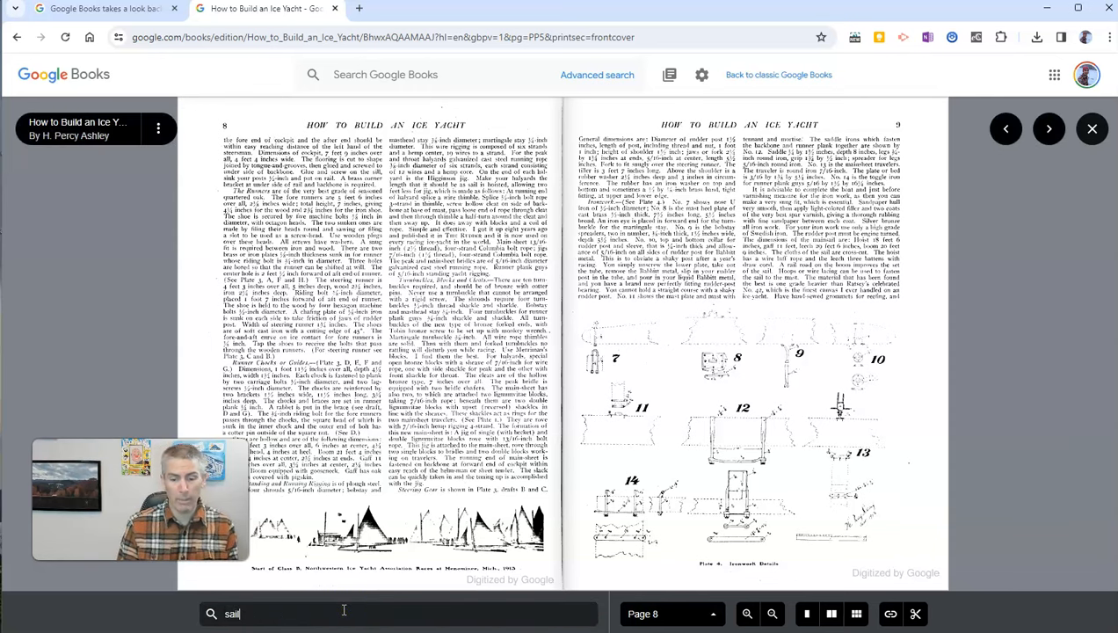
# Run the in-book search for 'sail' and show match 2 of 23 on the measuring chapter spread.
pyautogui.press('Return')
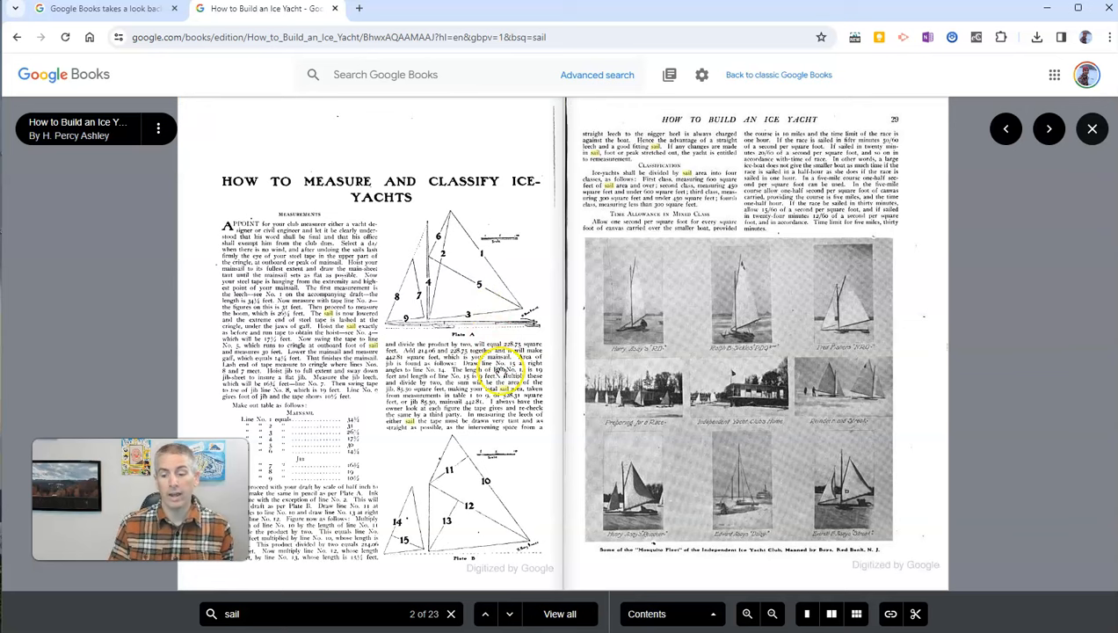
# Clip the opening paragraph of How to Measure and Classify Ice-Yachts, copy its image link, and return to the book overview.
pyautogui.click(914, 613)
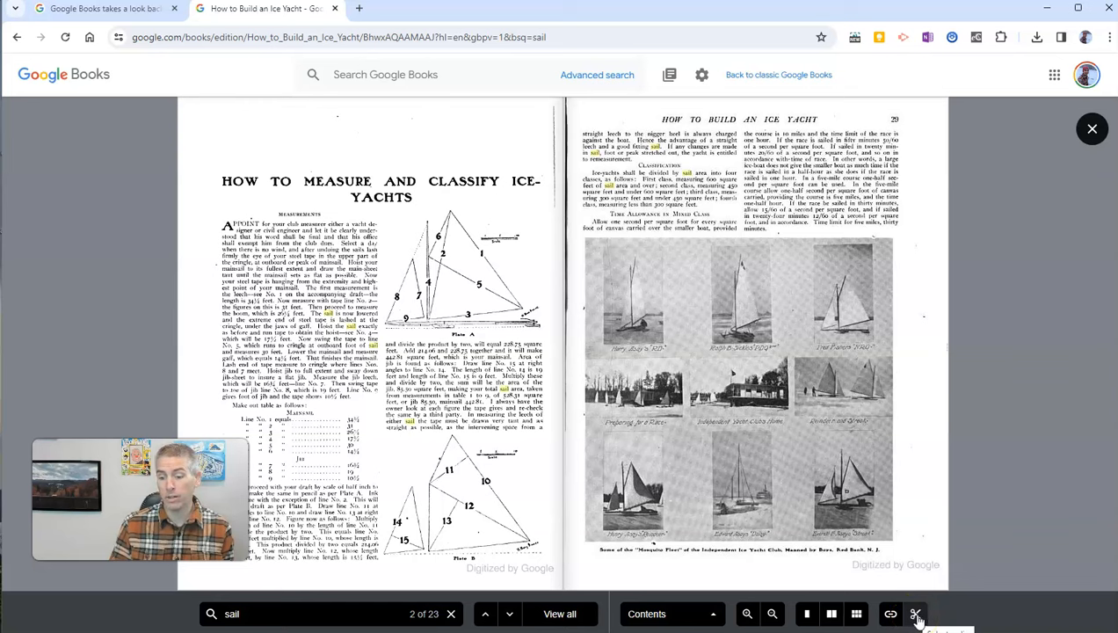
pyautogui.click(916, 614)
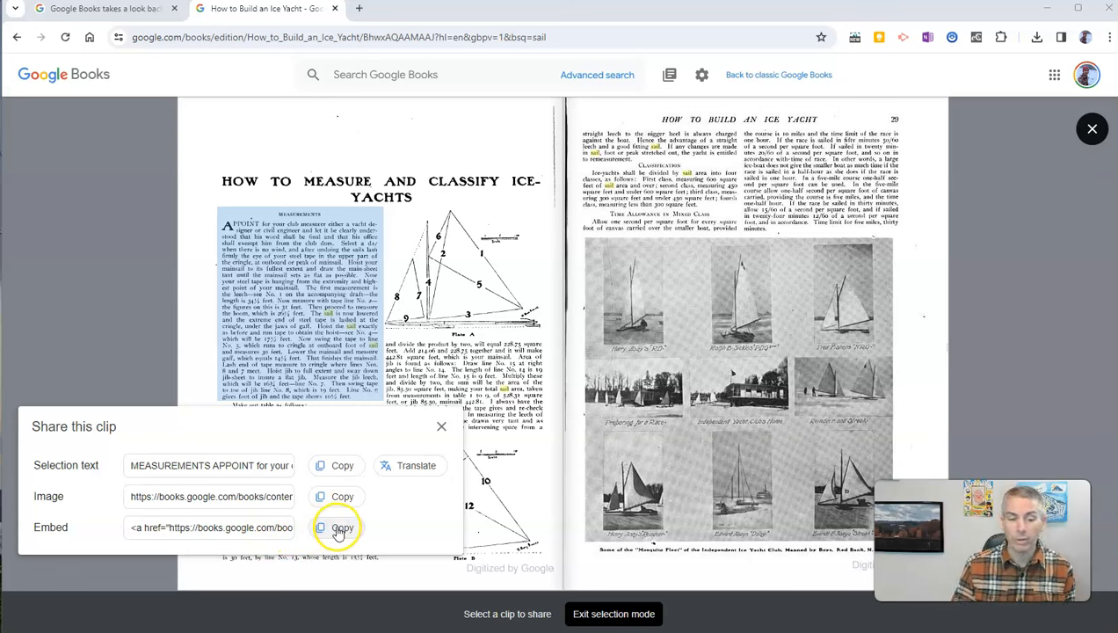
pyautogui.moveTo(338, 495)
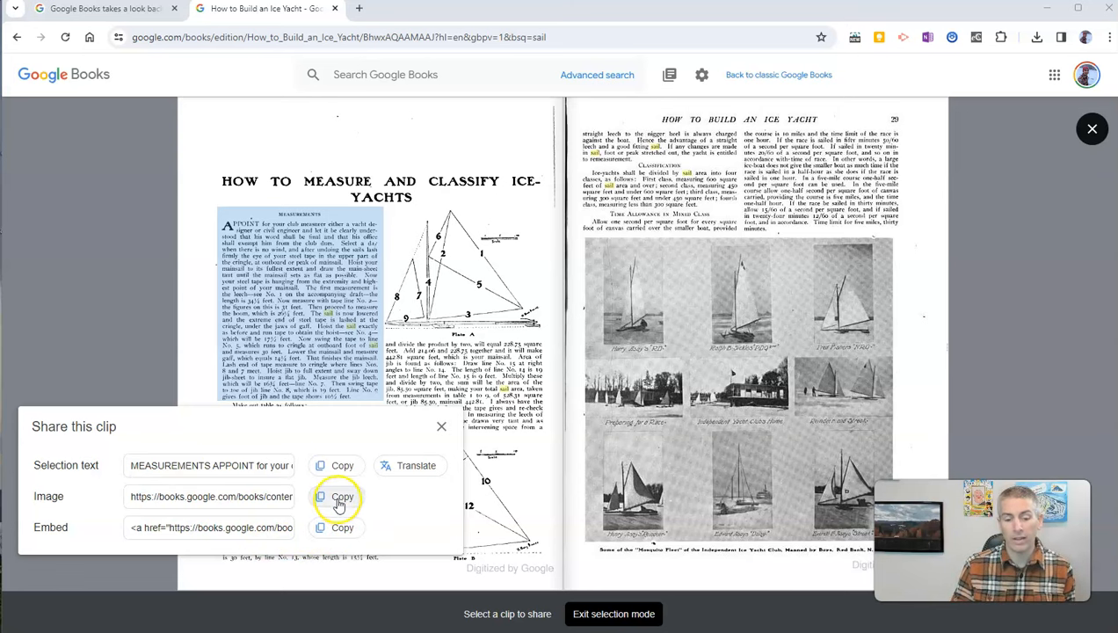
pyautogui.click(341, 496)
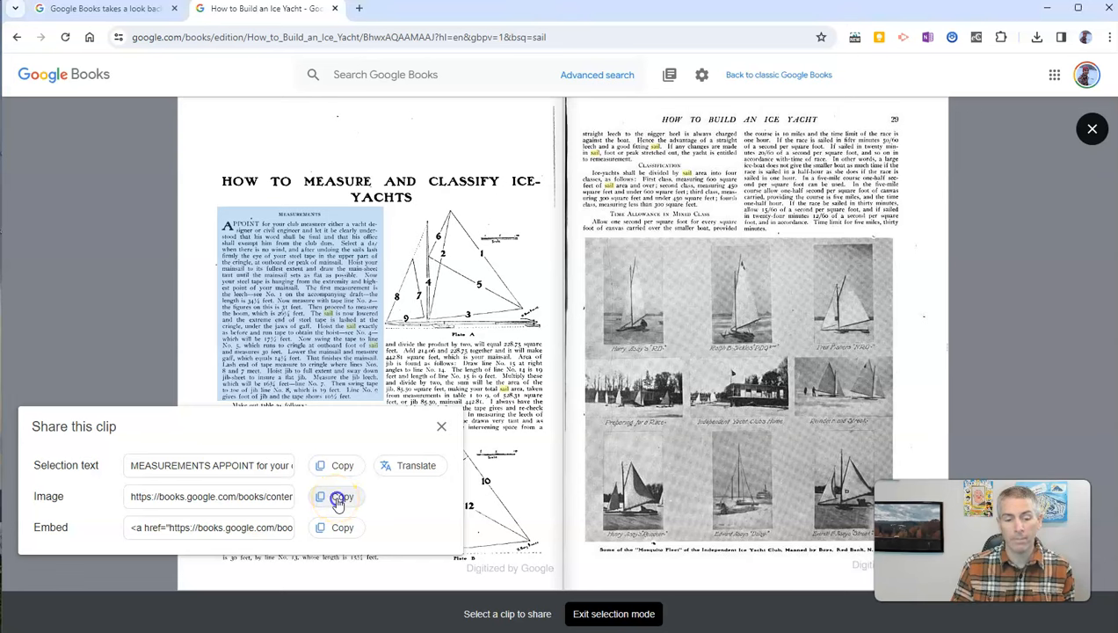
pyautogui.click(341, 496)
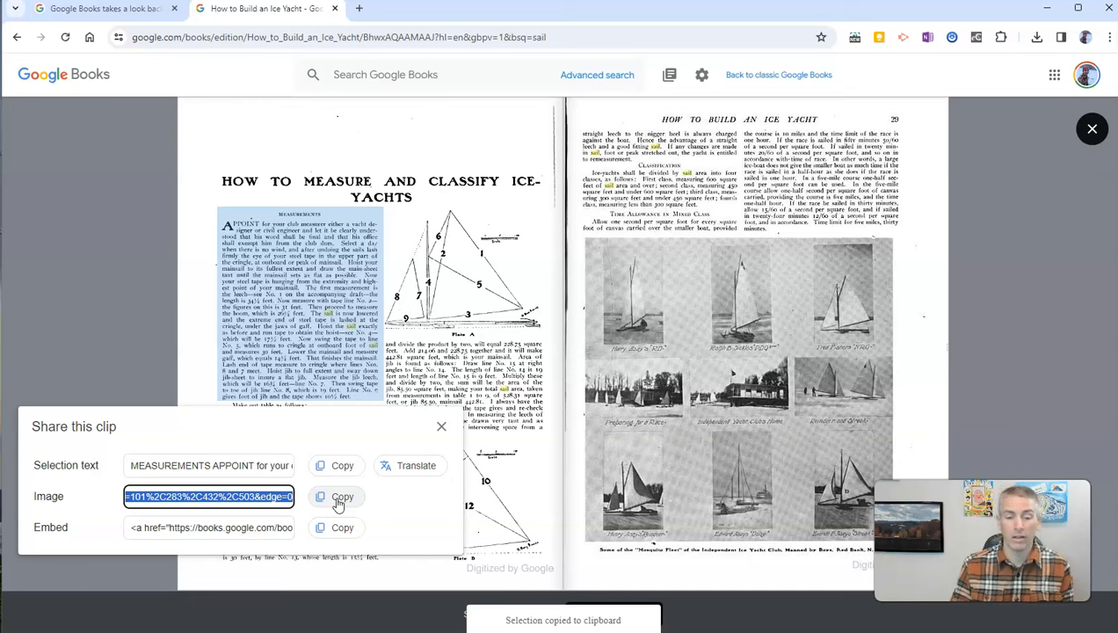
pyautogui.click(442, 427)
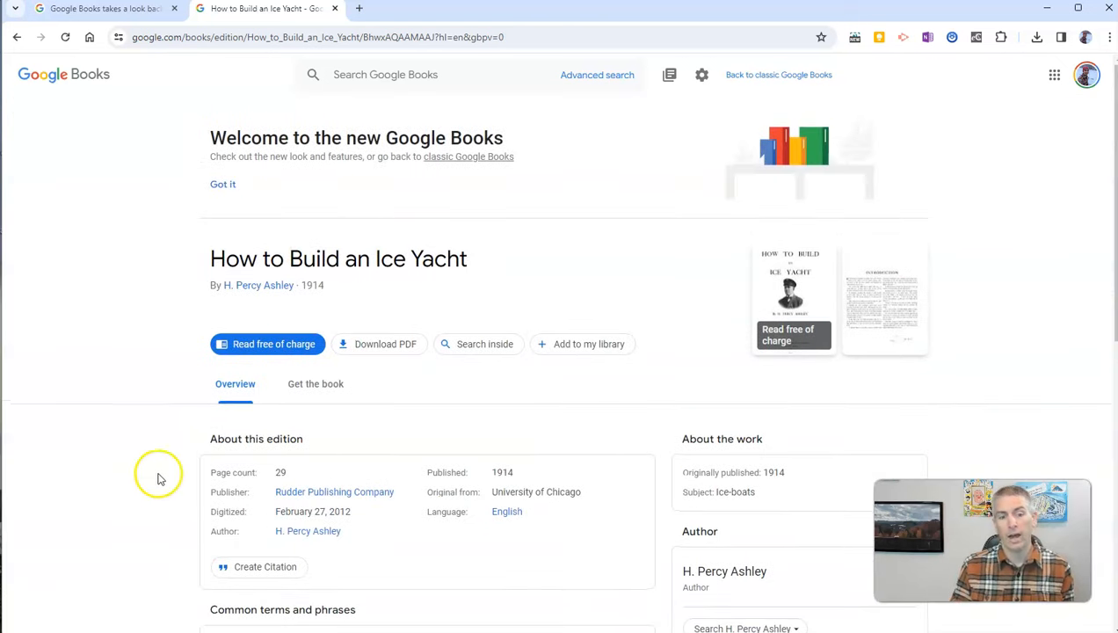
pyautogui.moveTo(358, 554)
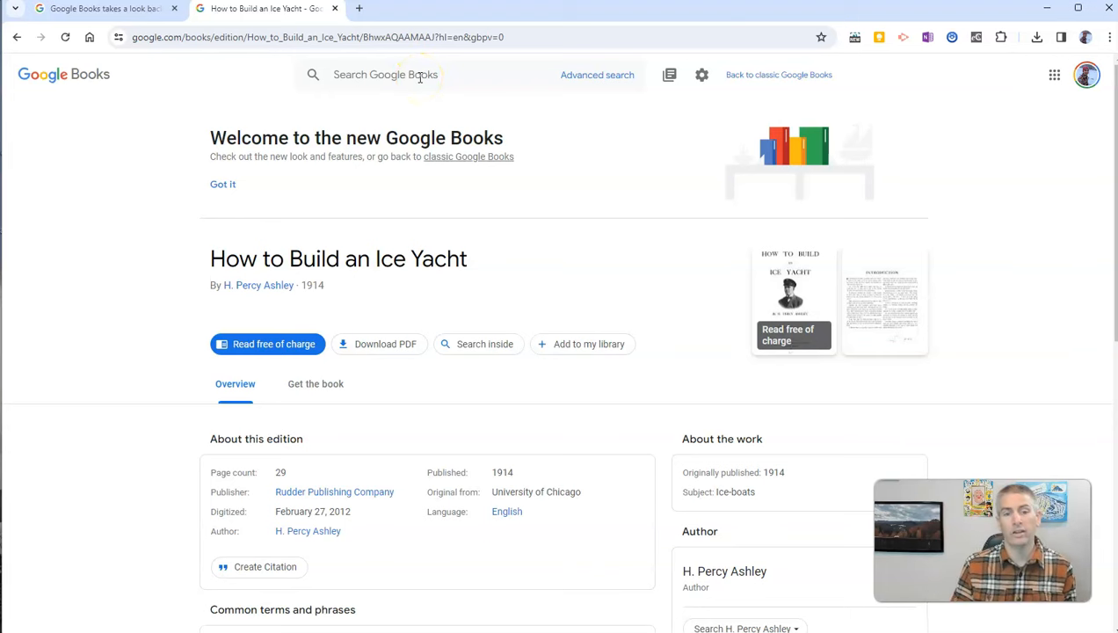
# Search the Google Books catalog for children's winter activities.
pyautogui.write('chil')
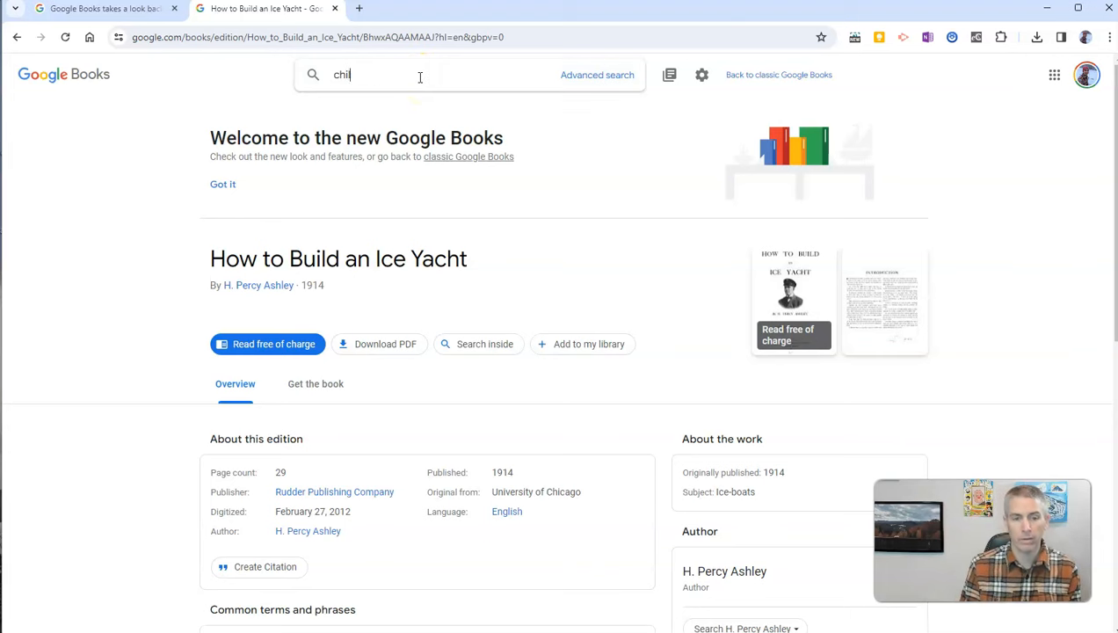
pyautogui.write('drens')
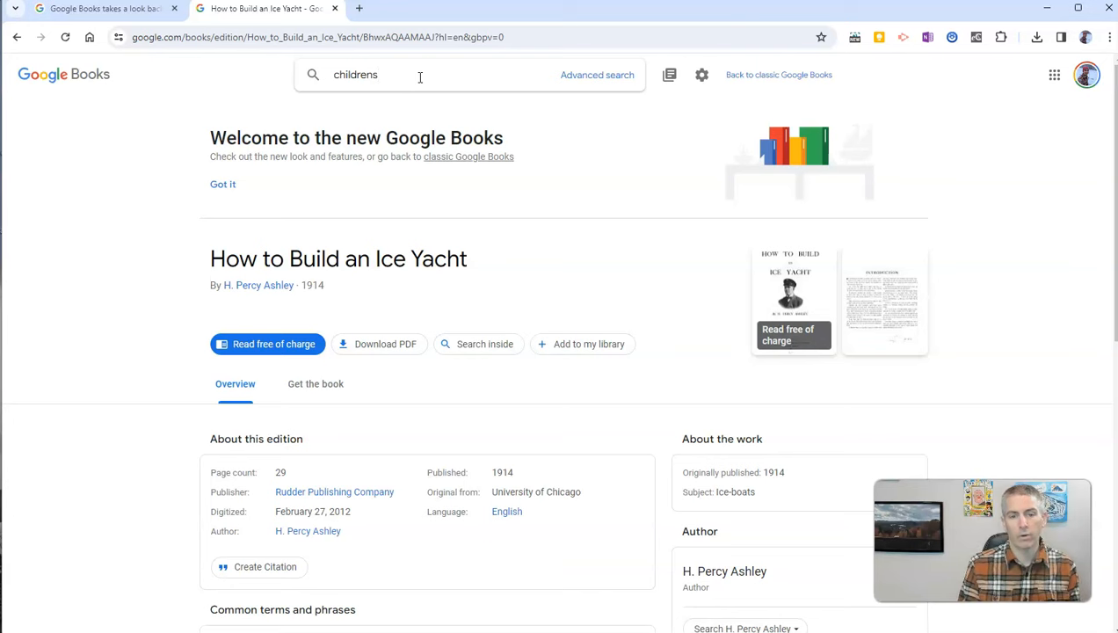
pyautogui.write("children's w")
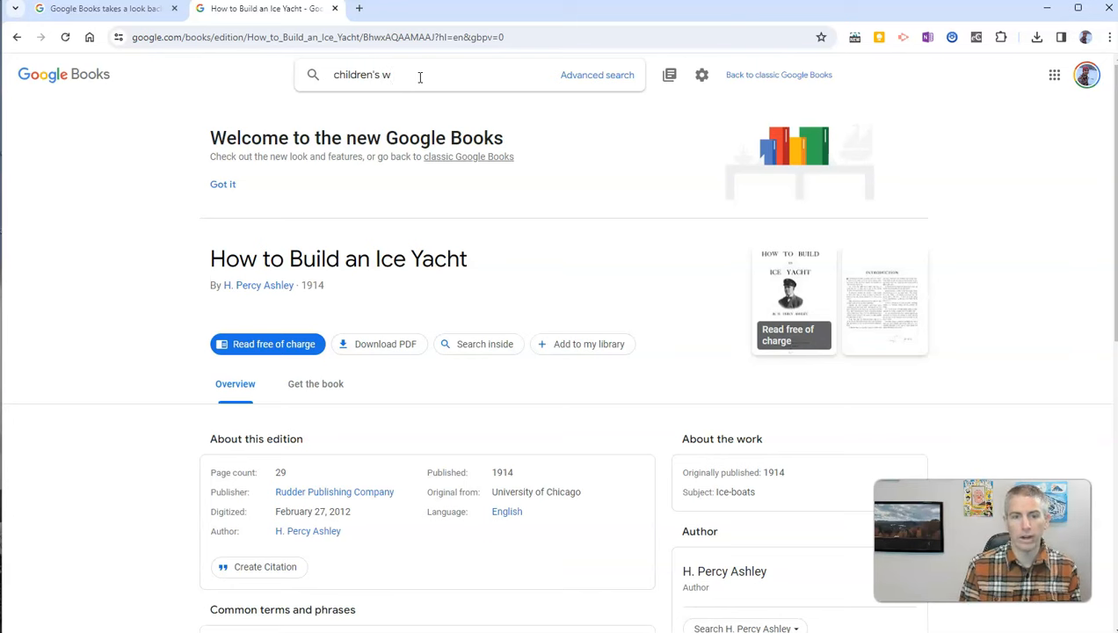
pyautogui.write('inter activit')
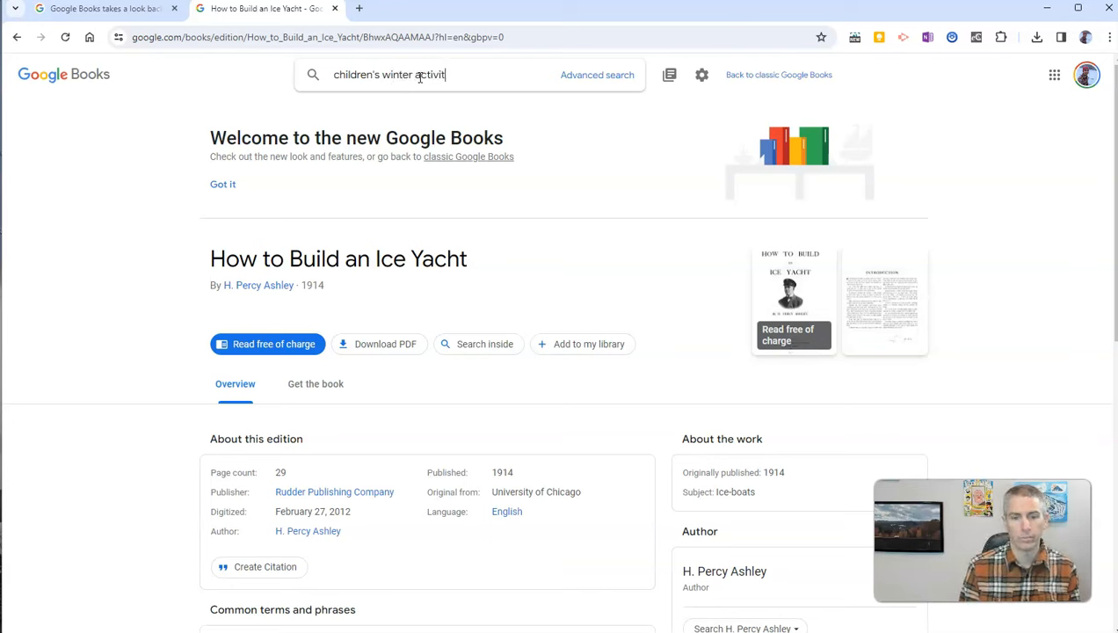
pyautogui.press('Return')
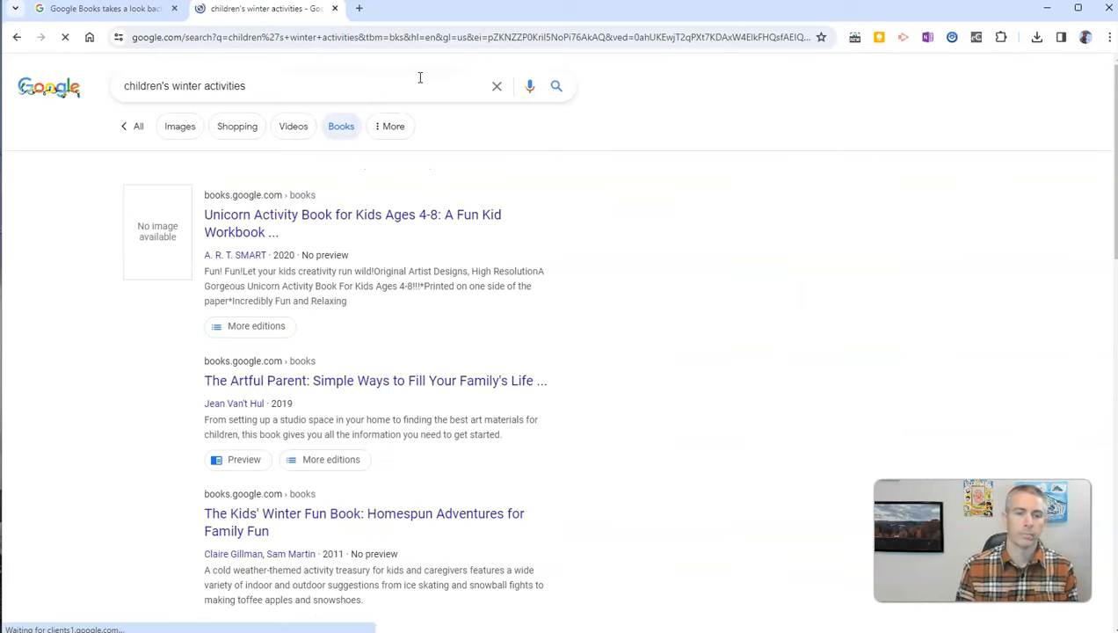
# Filter the results to Full view, Books only and the 19th century, then look over the list.
pyautogui.click(552, 126)
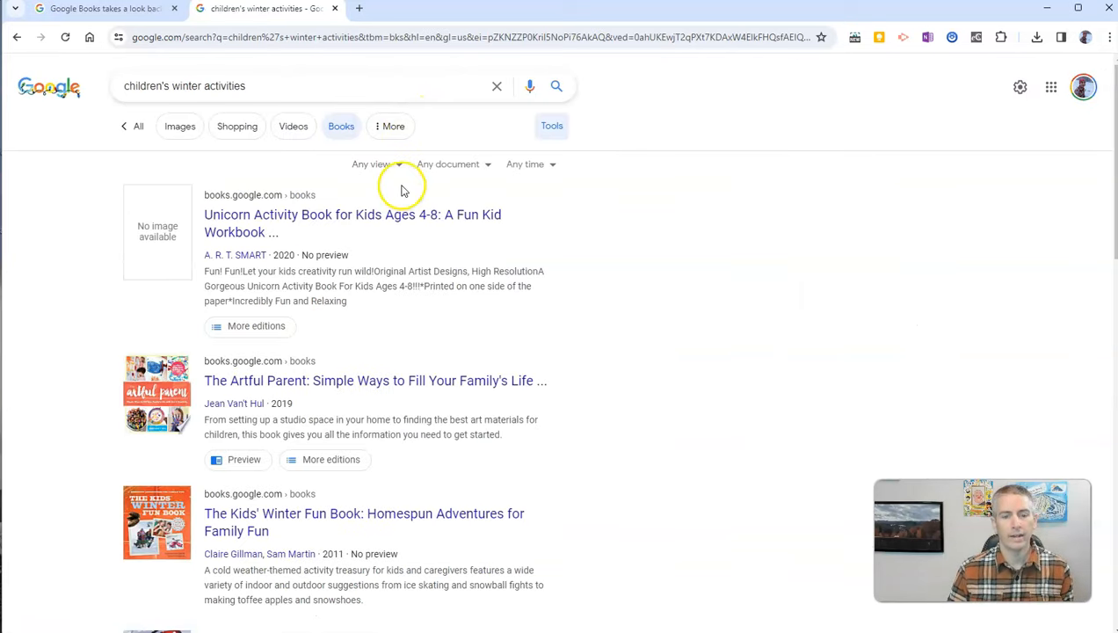
pyautogui.moveTo(403, 190)
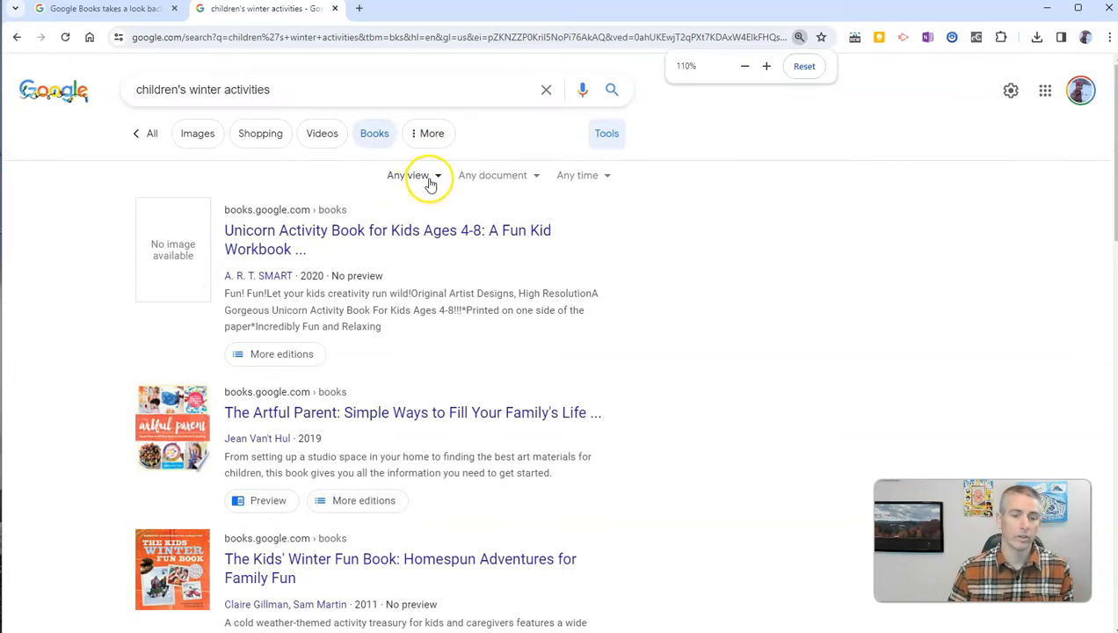
pyautogui.click(408, 176)
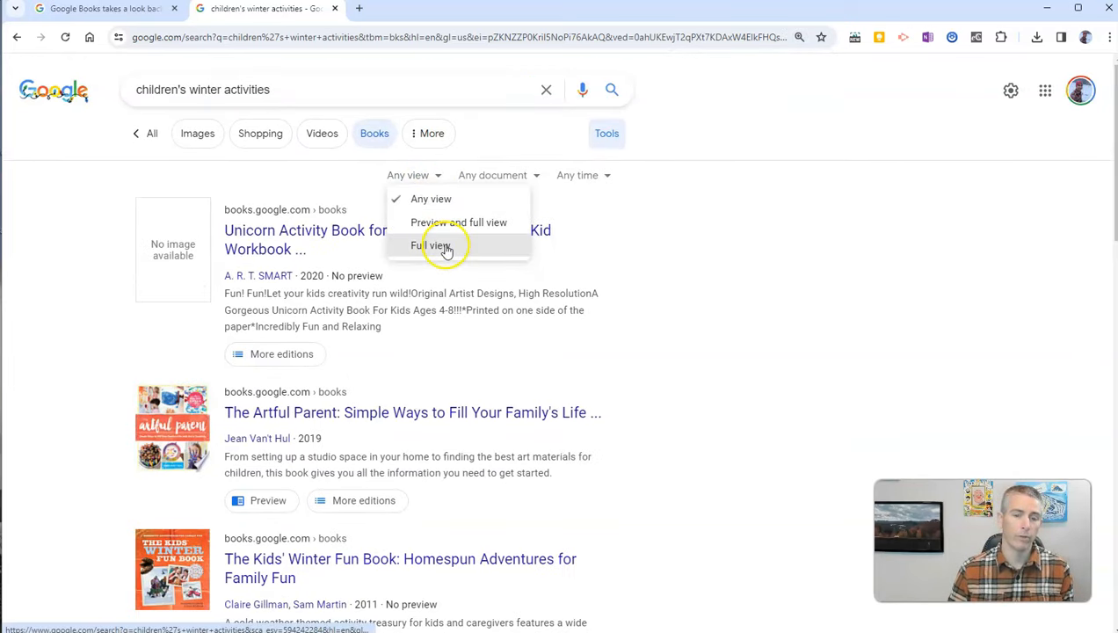
pyautogui.click(429, 246)
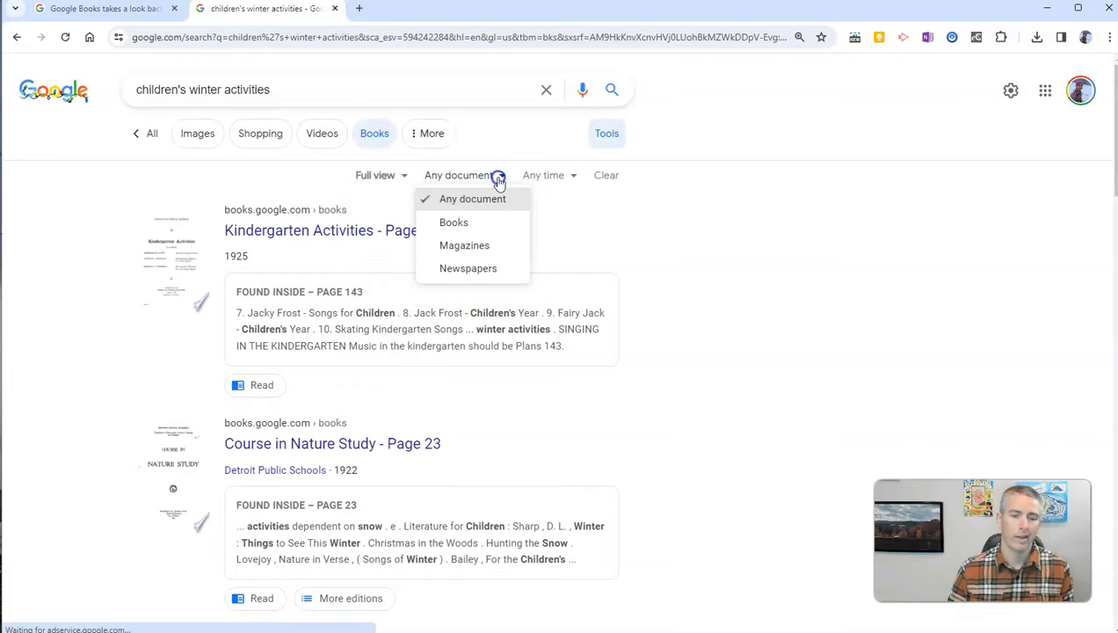
pyautogui.click(454, 222)
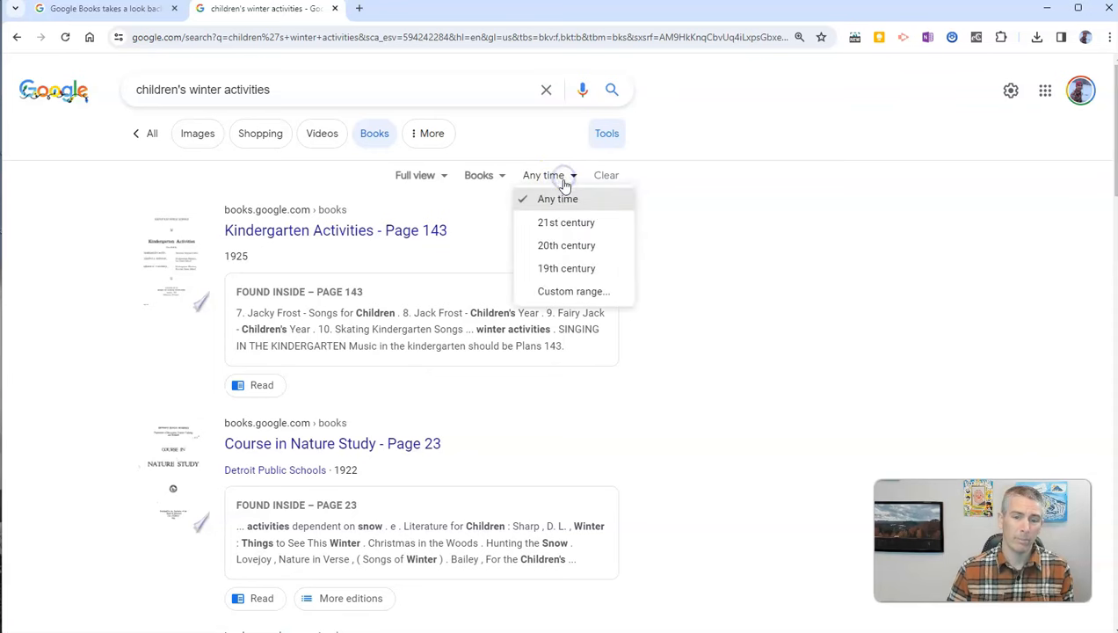
pyautogui.click(566, 268)
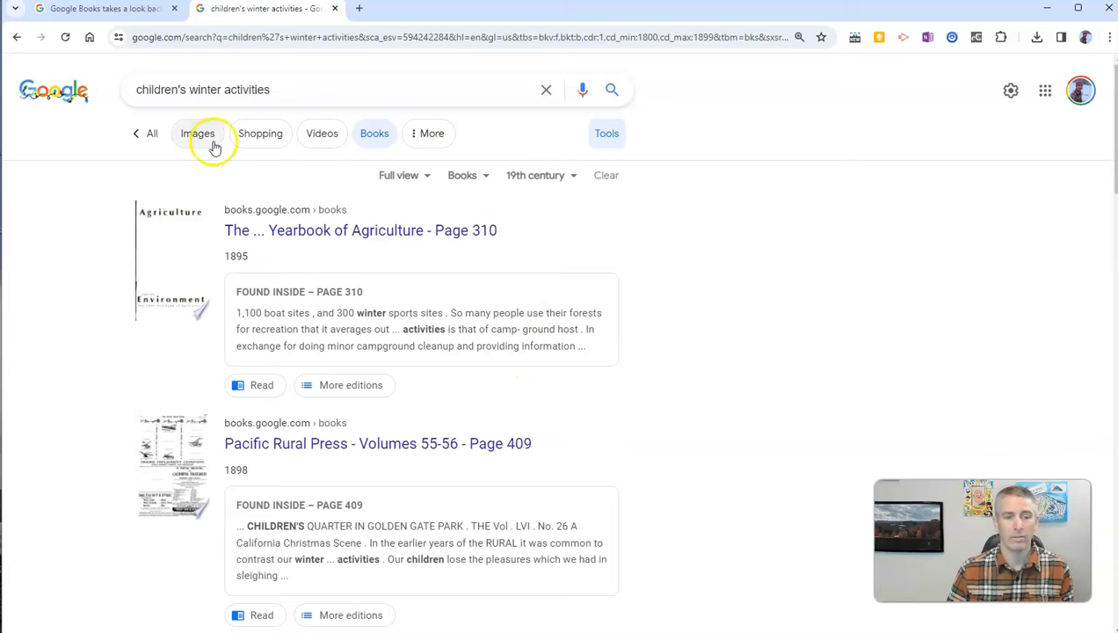
pyautogui.moveTo(528, 386)
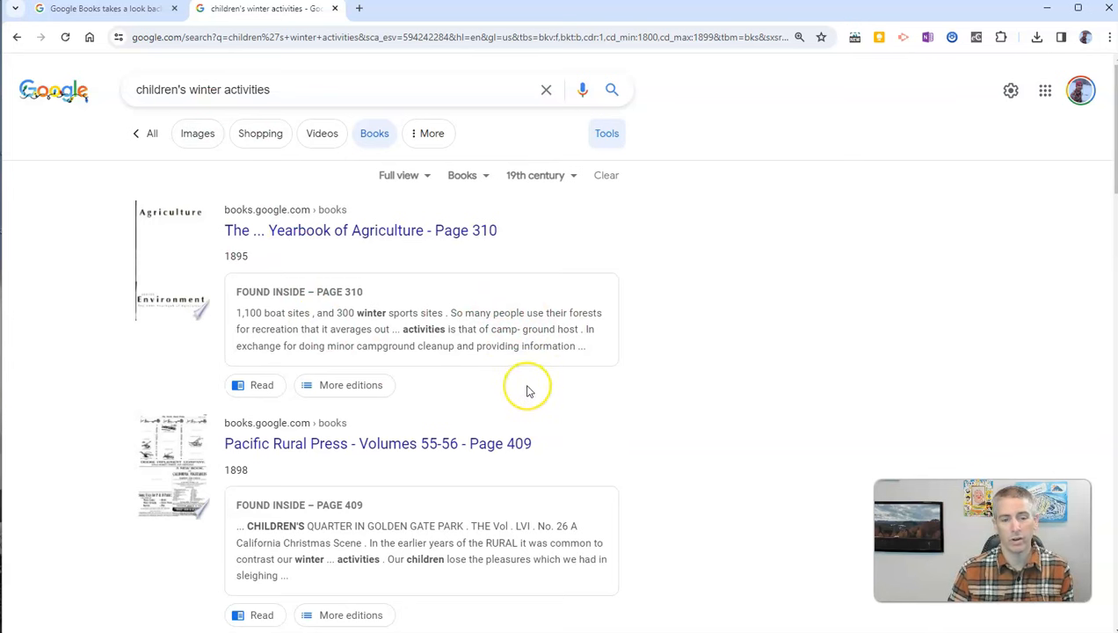
pyautogui.scroll(-3)
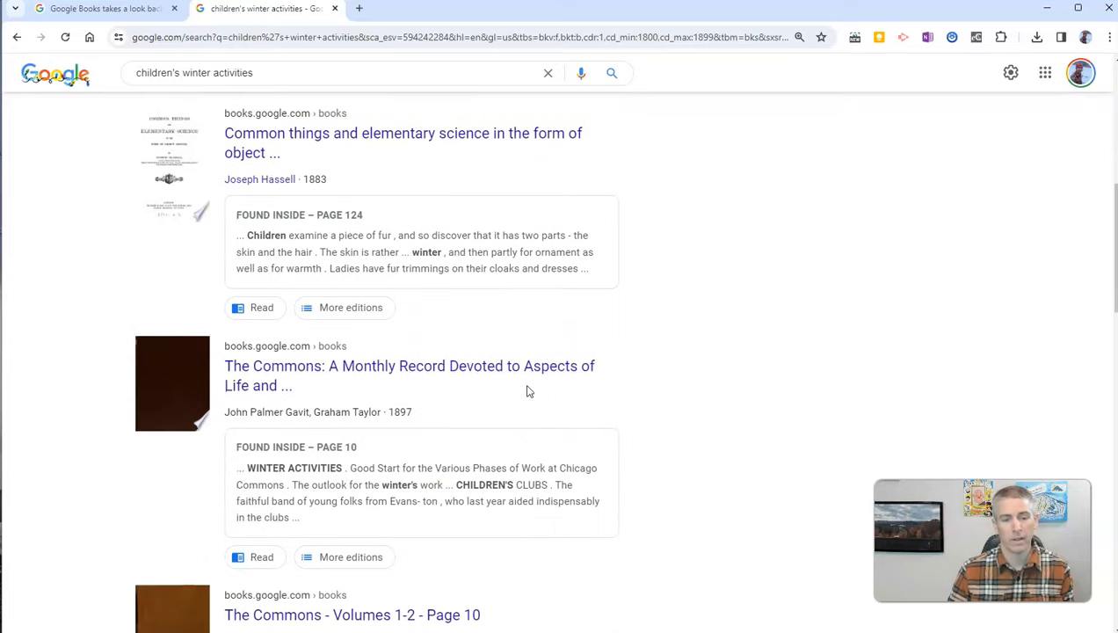
pyautogui.moveTo(735, 338)
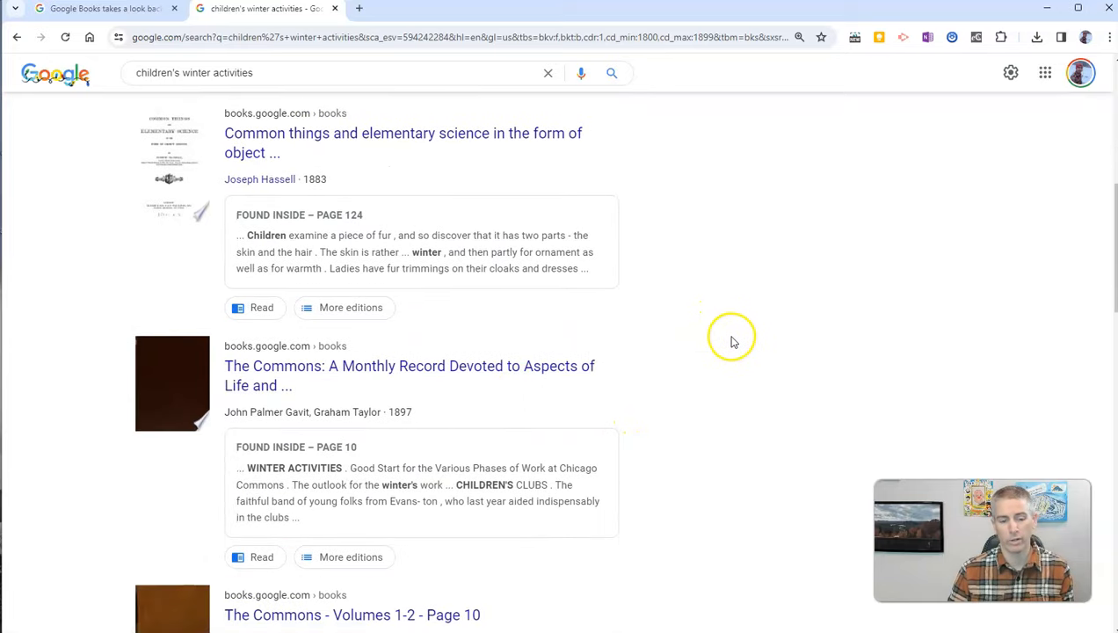
pyautogui.scroll(3)
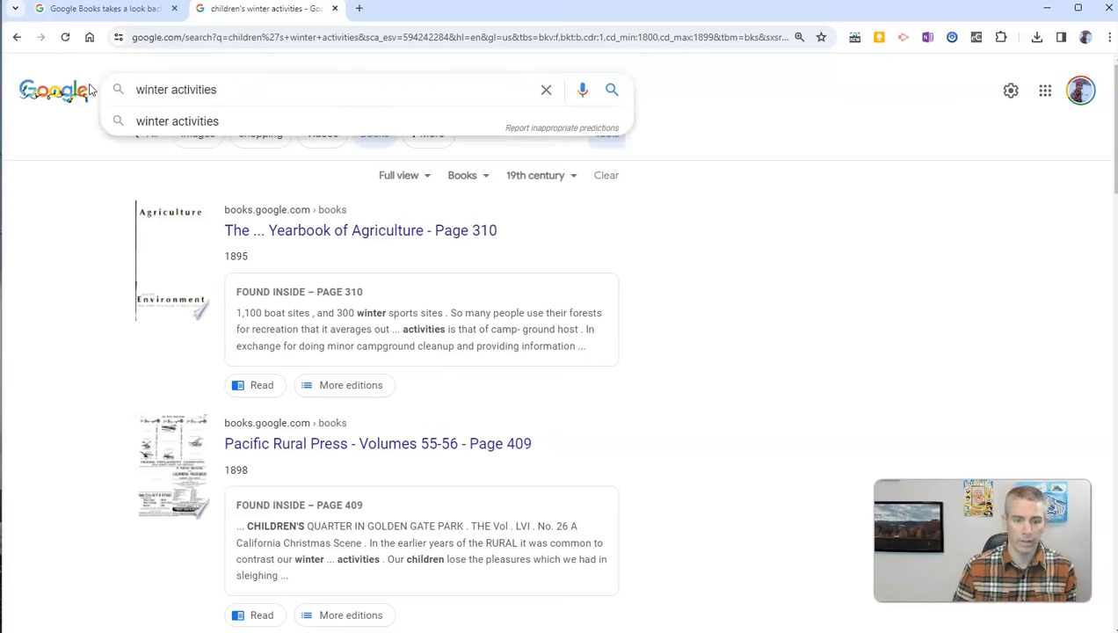
pyautogui.write('"')
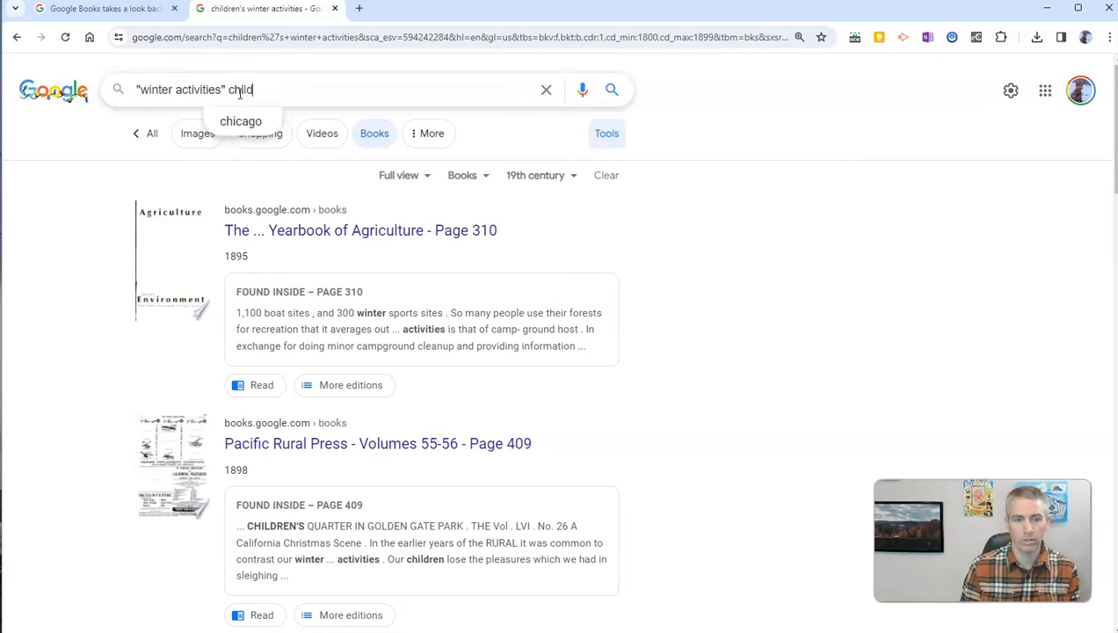
pyautogui.press('Return')
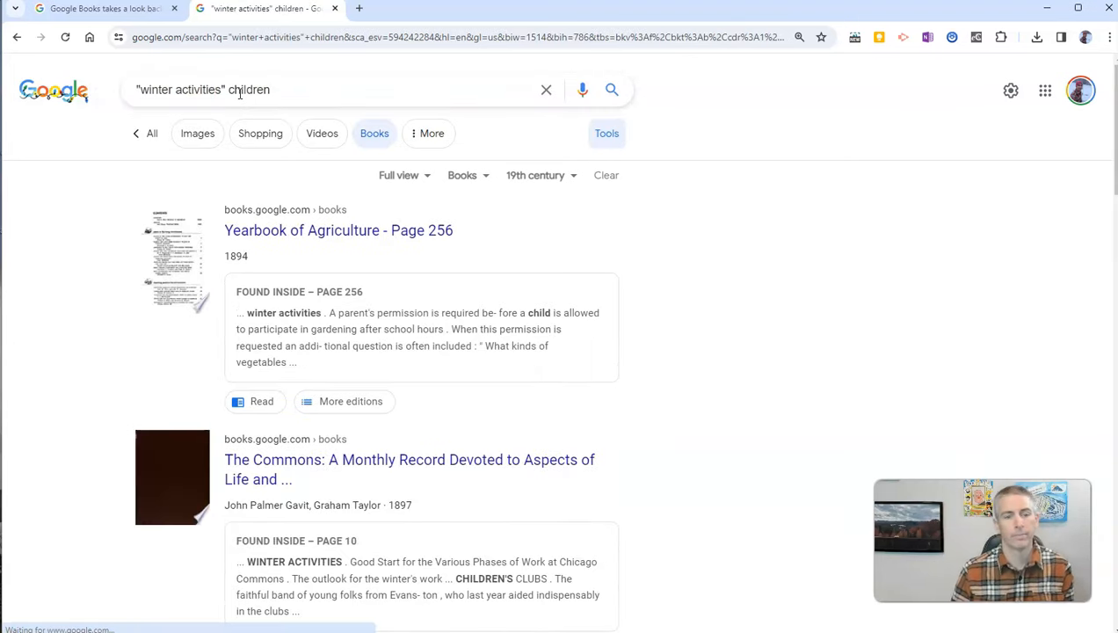
pyautogui.scroll(-3)
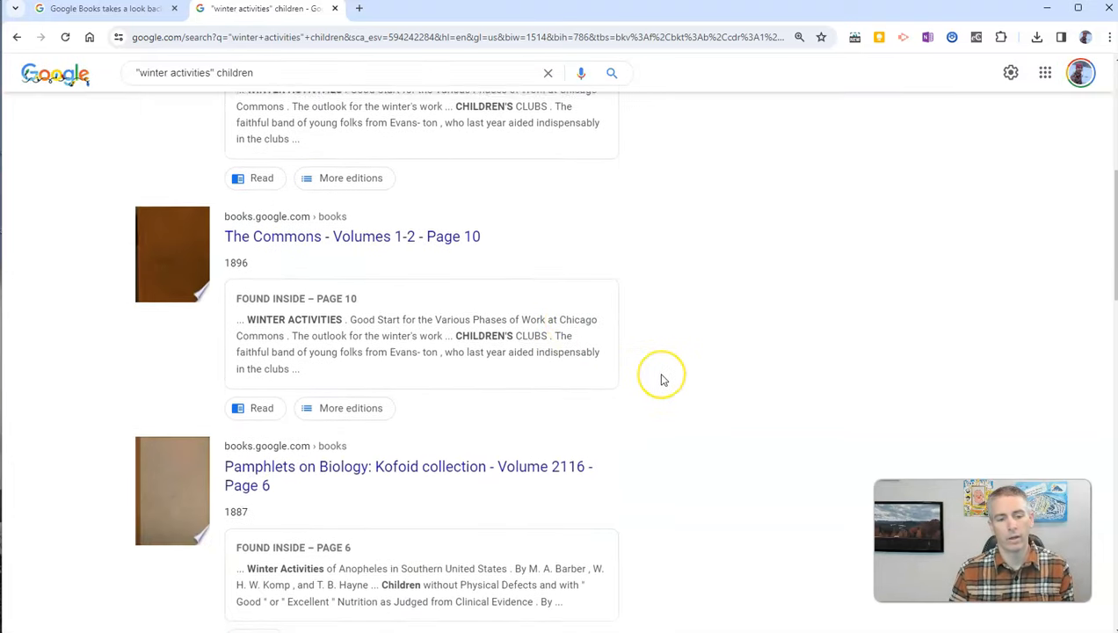
pyautogui.scroll(3)
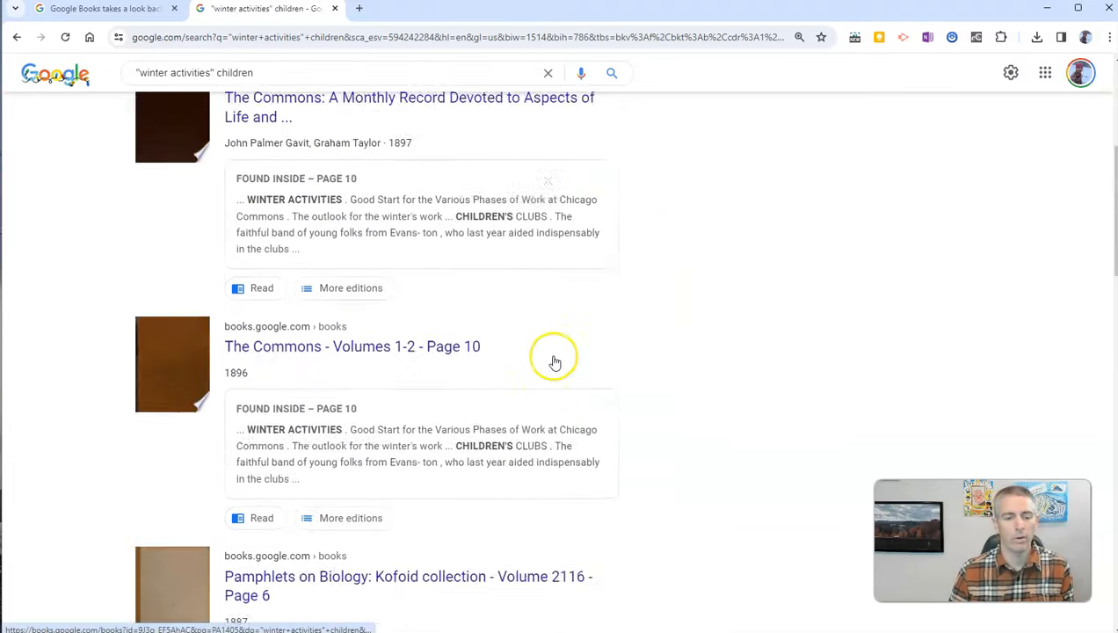
pyautogui.scroll(3)
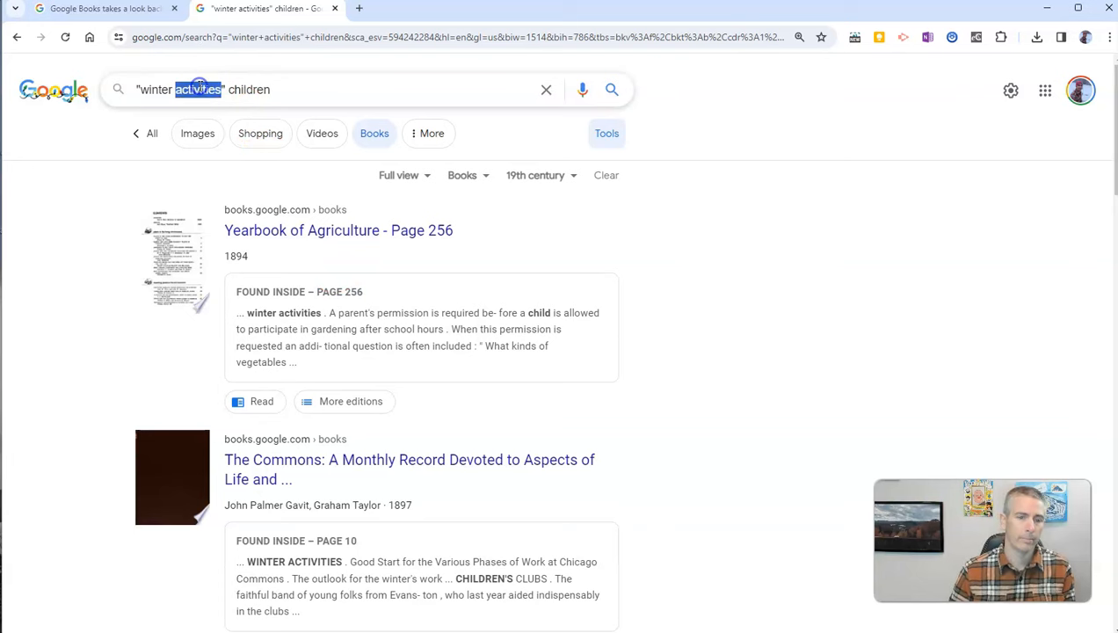
# Search for the quoted phrase "children's winter activities".
pyautogui.write('"children\'s winter activ')
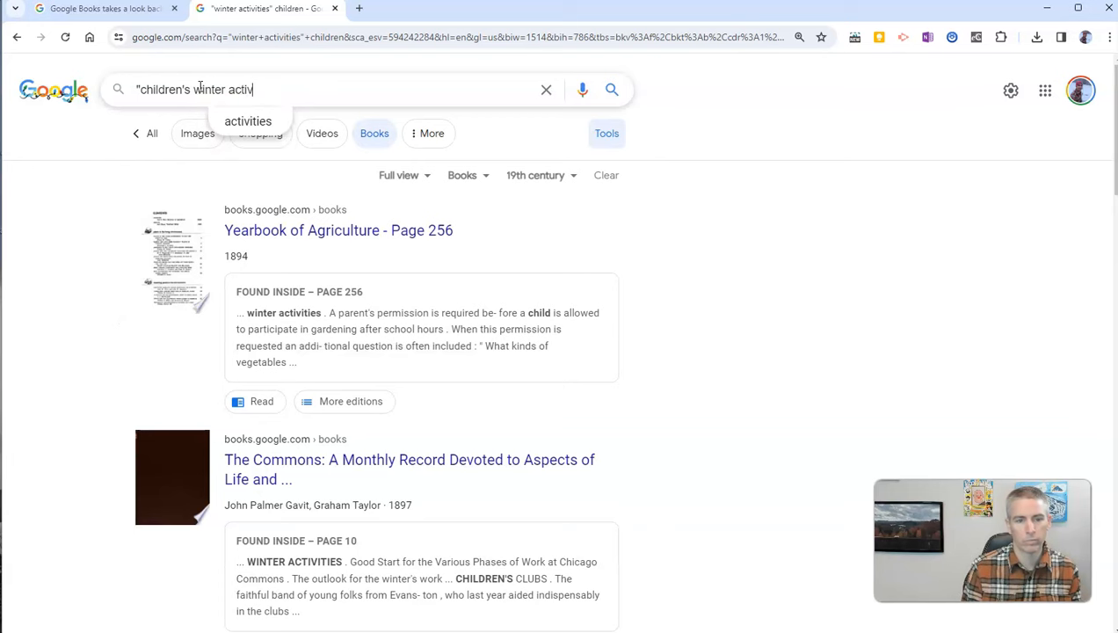
pyautogui.write('it')
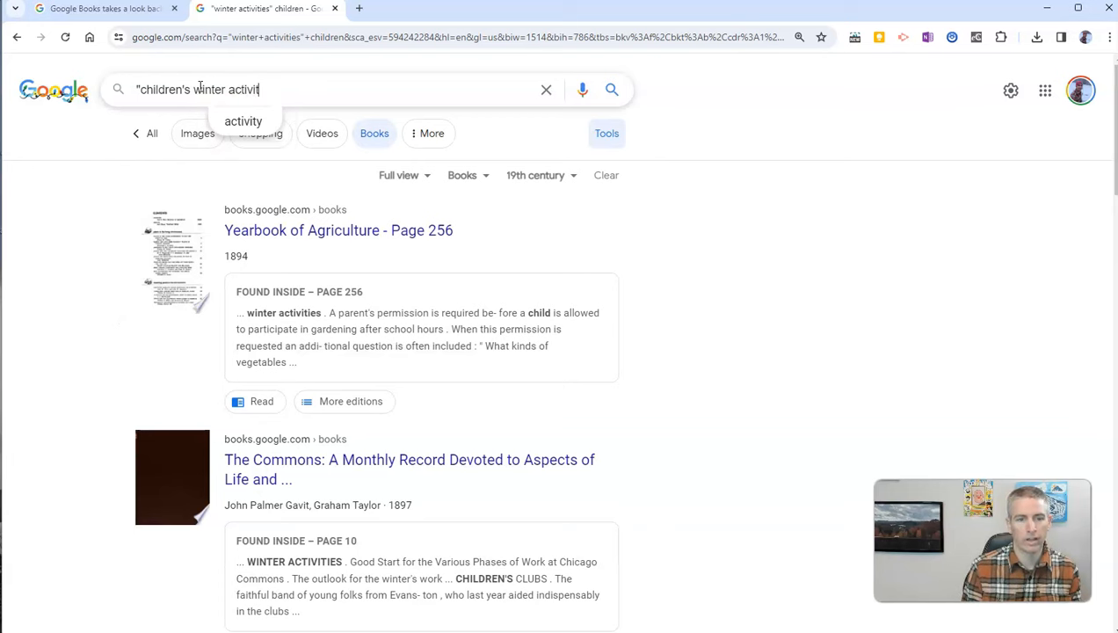
pyautogui.write('ies"')
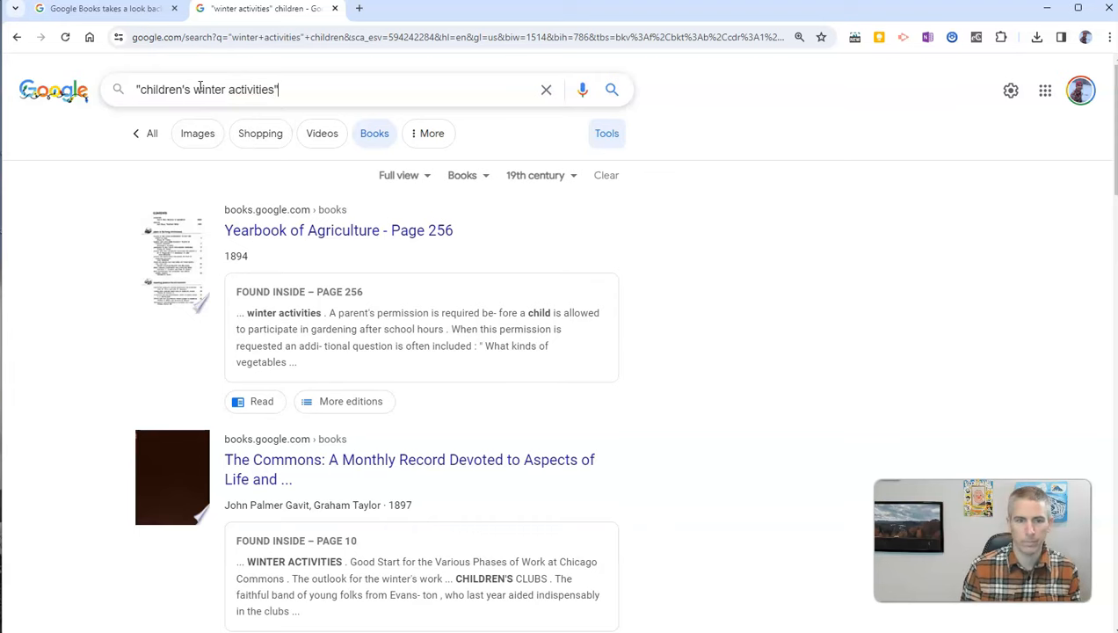
pyautogui.press('Return')
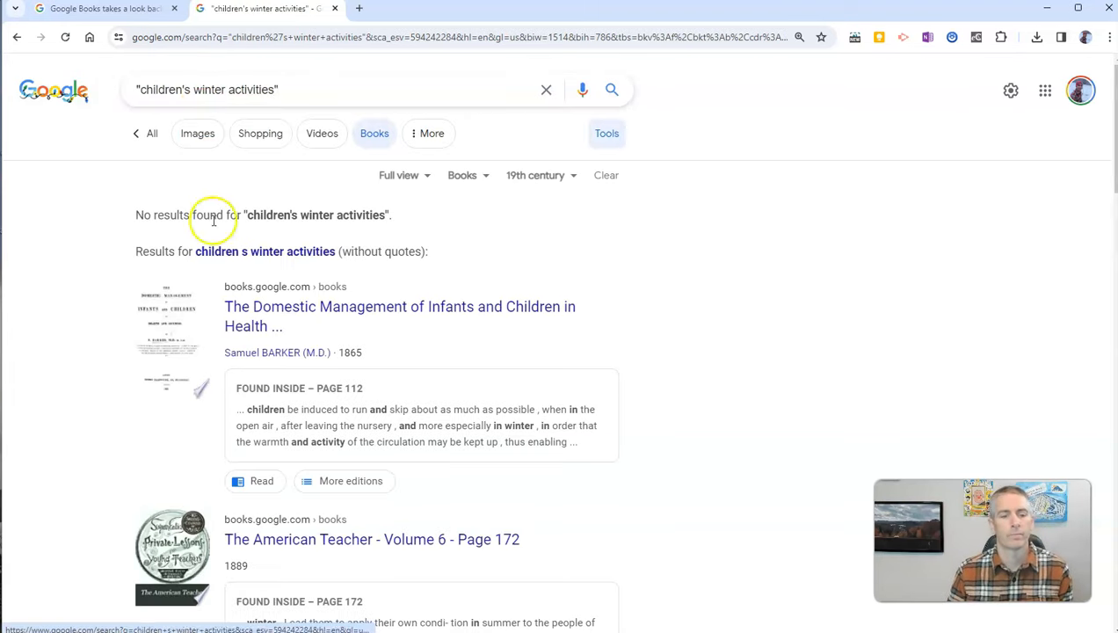
pyautogui.moveTo(223, 239)
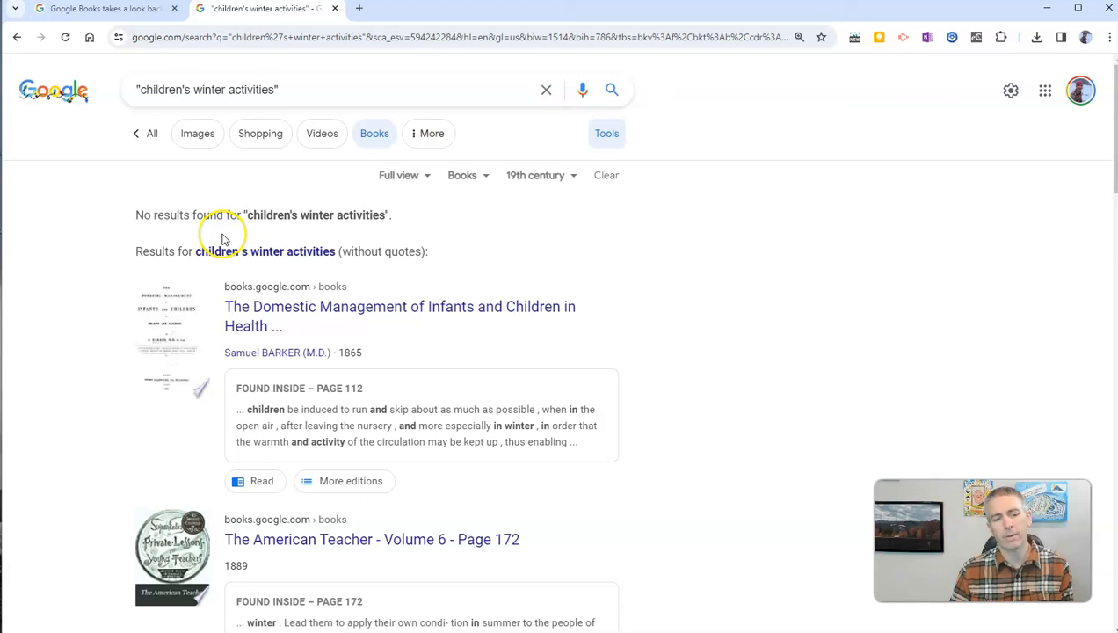
pyautogui.moveTo(297, 251)
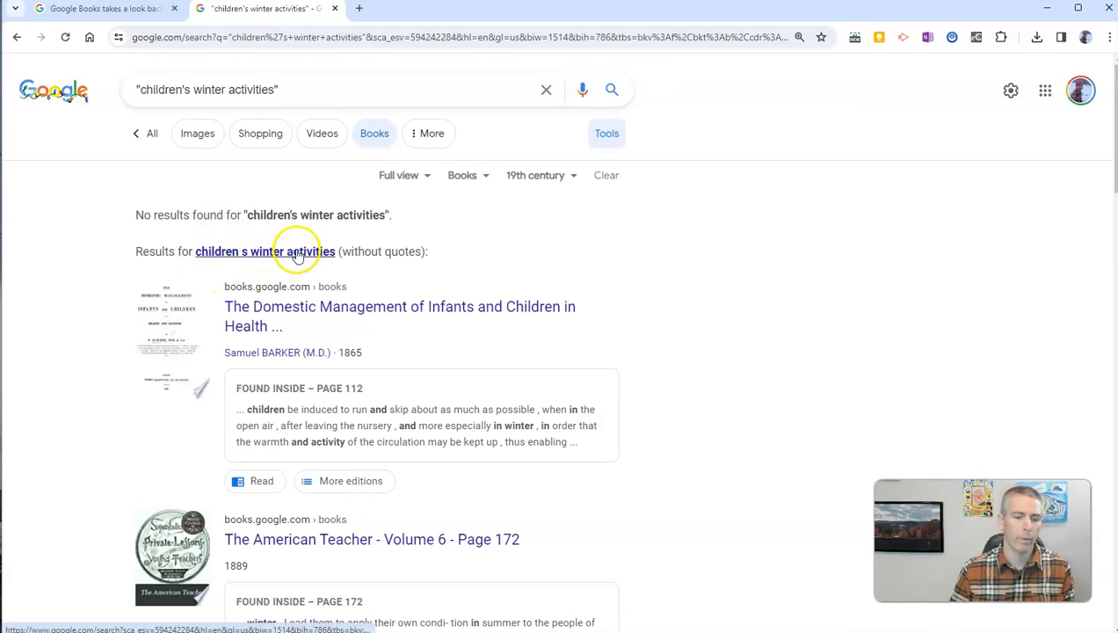
# Scroll the results and open The American Teacher, Volume 6, Page 172.
pyautogui.scroll(-3)
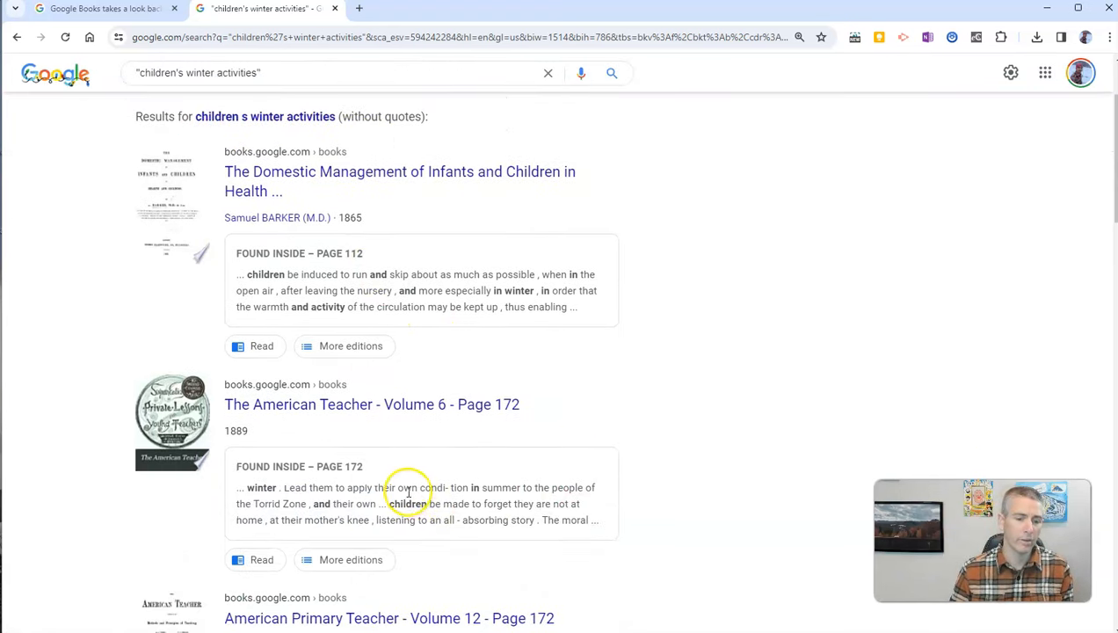
pyautogui.scroll(-3)
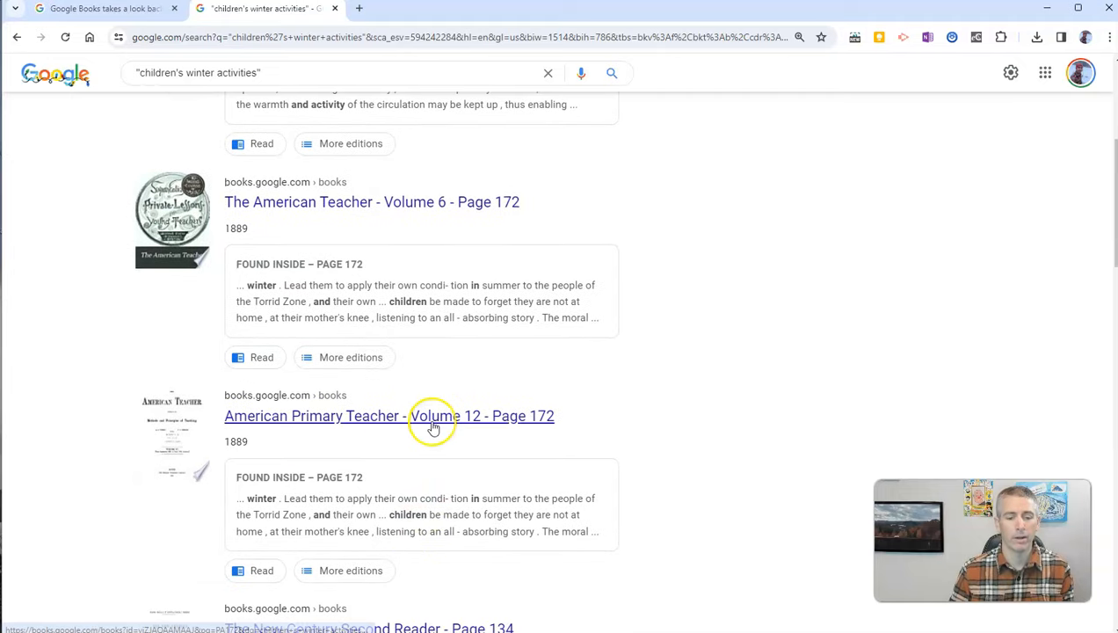
pyautogui.moveTo(454, 422)
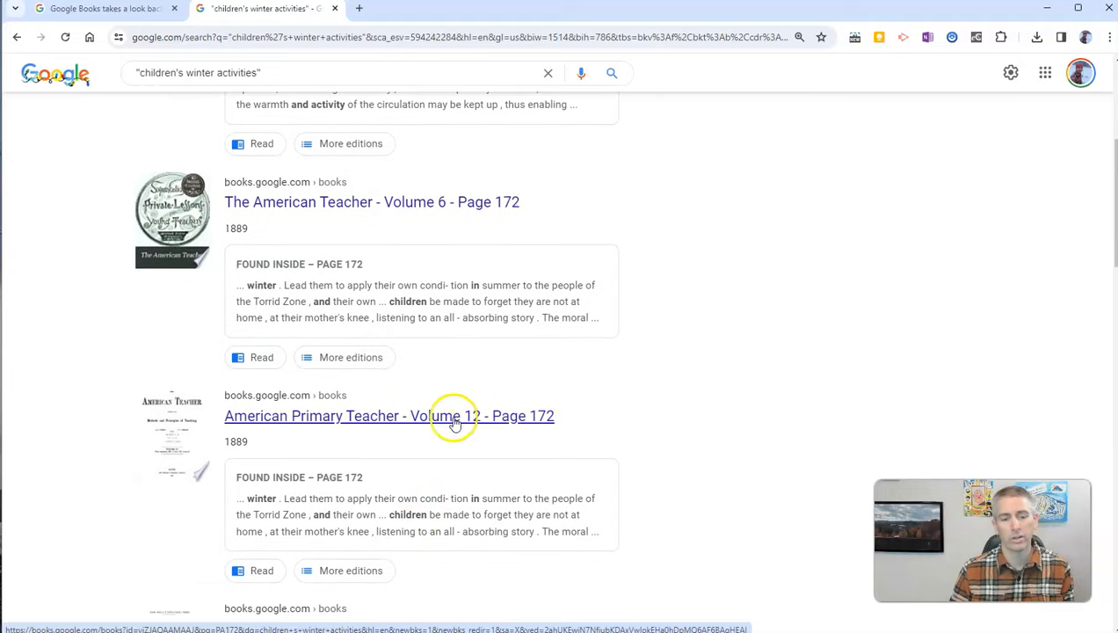
pyautogui.moveTo(401, 218)
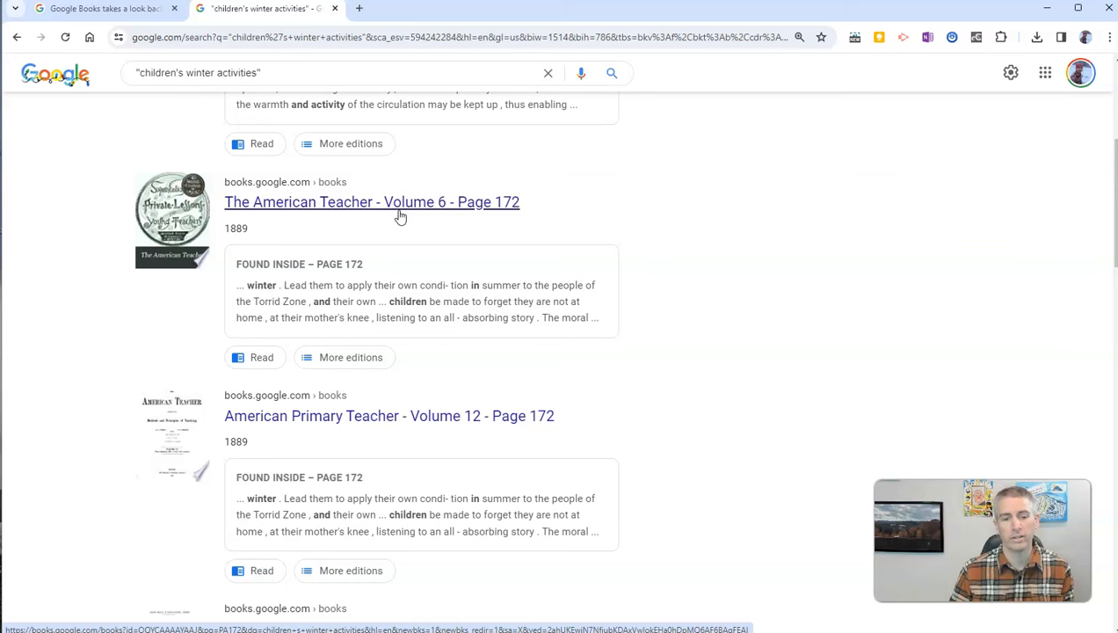
pyautogui.moveTo(408, 250)
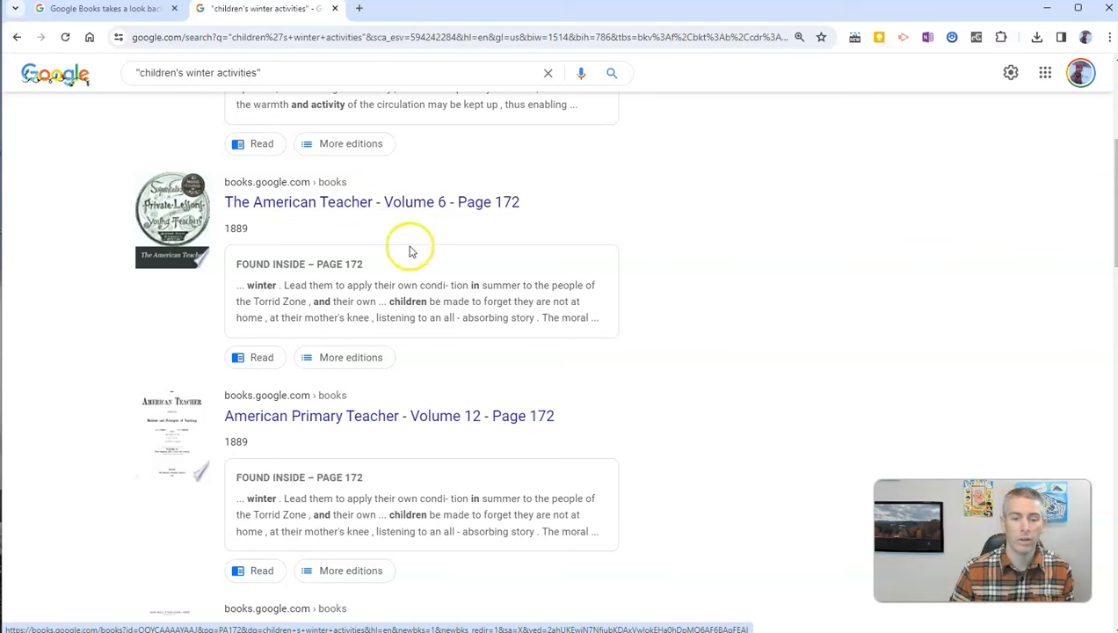
pyautogui.moveTo(420, 284)
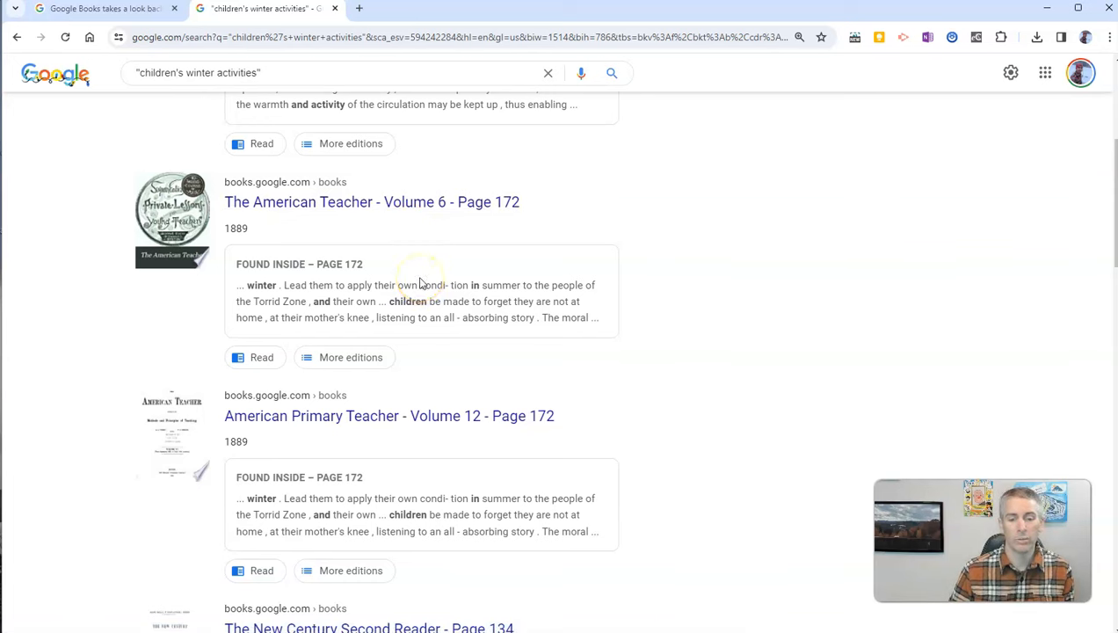
pyautogui.scroll(-3)
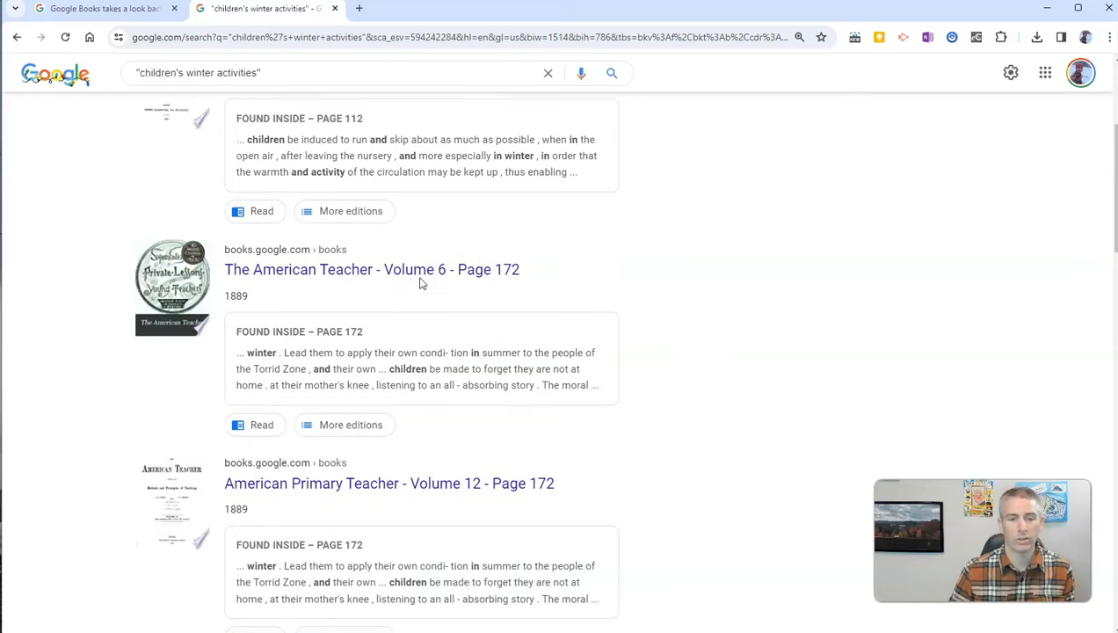
pyautogui.click(371, 269)
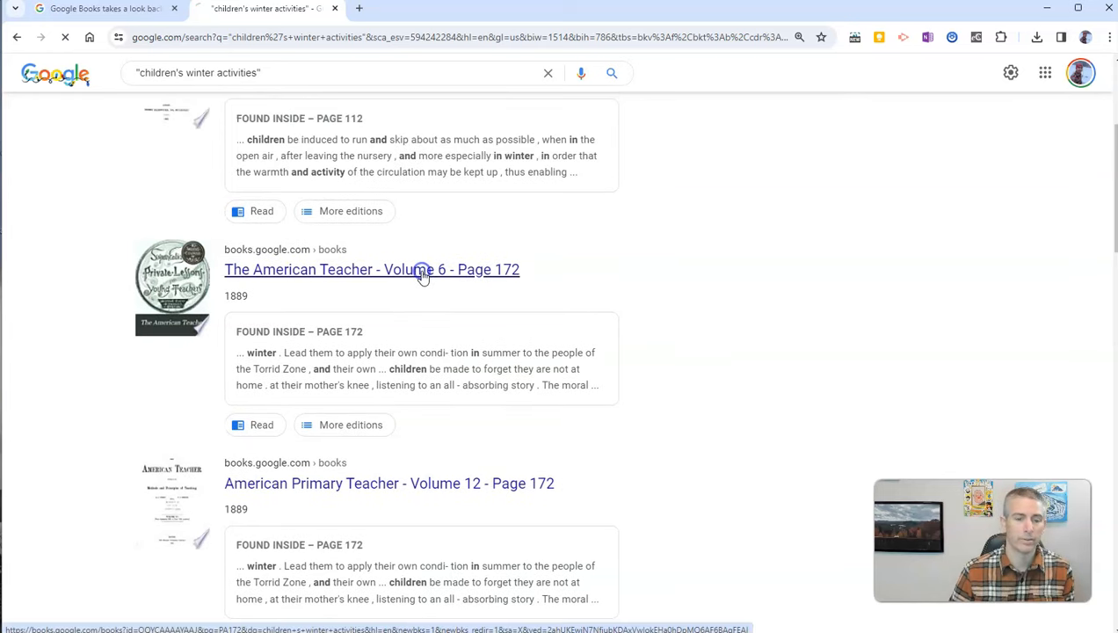
# Load page 172 of The American Teacher with matches highlighted and zoom in twice to read the columns.
pyautogui.click(371, 269)
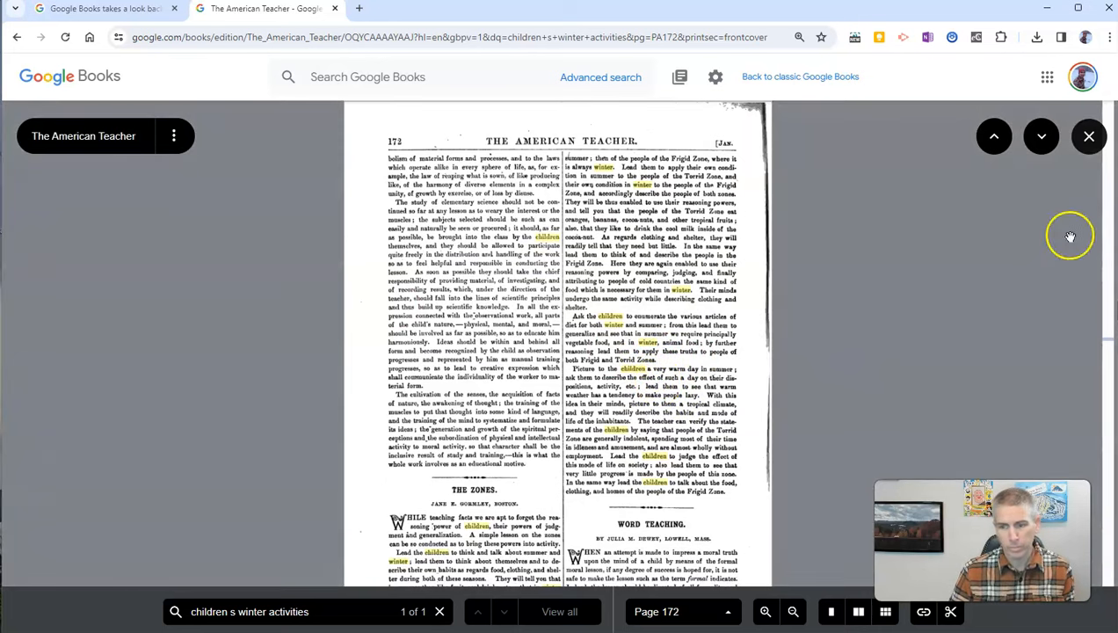
pyautogui.click(766, 612)
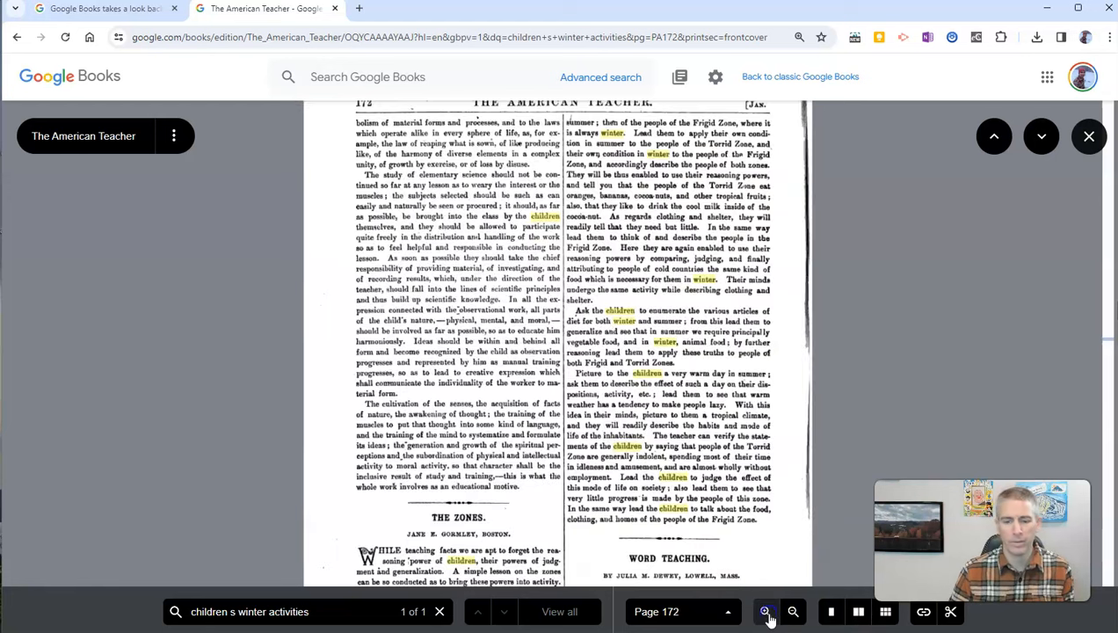
pyautogui.click(767, 612)
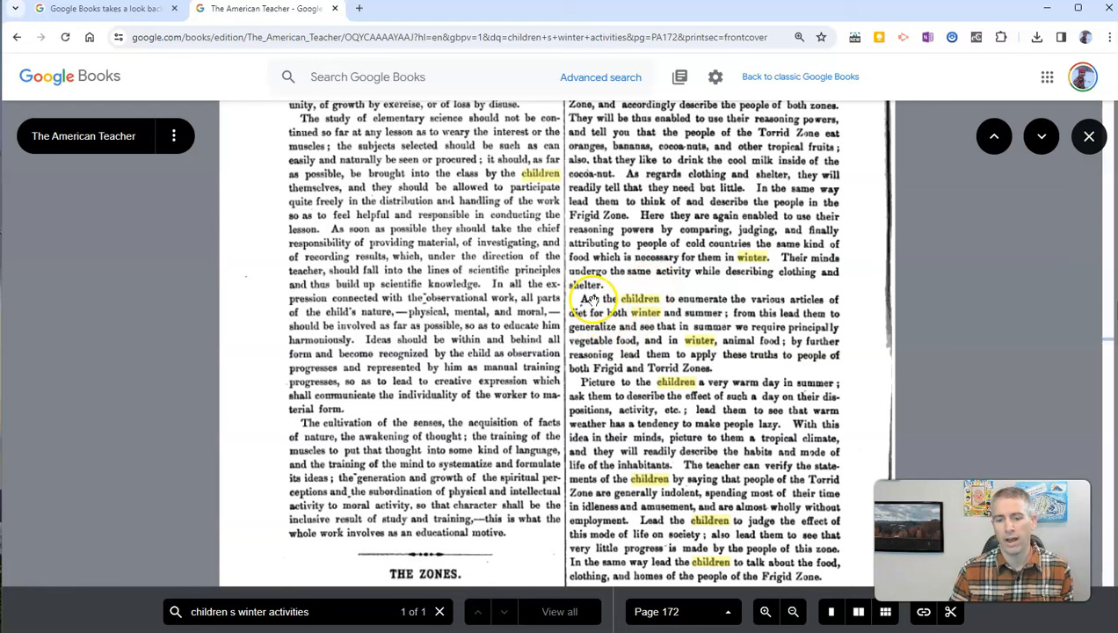
pyautogui.moveTo(709, 325)
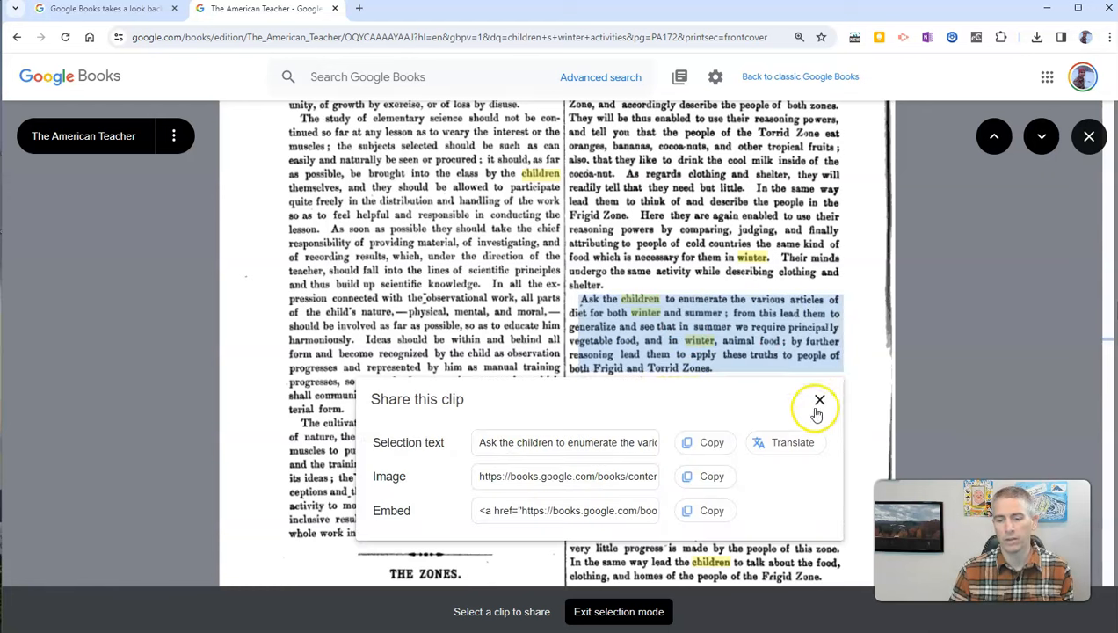
# Dismiss the Share this clip panel and copy the share link to page 172.
pyautogui.click(819, 401)
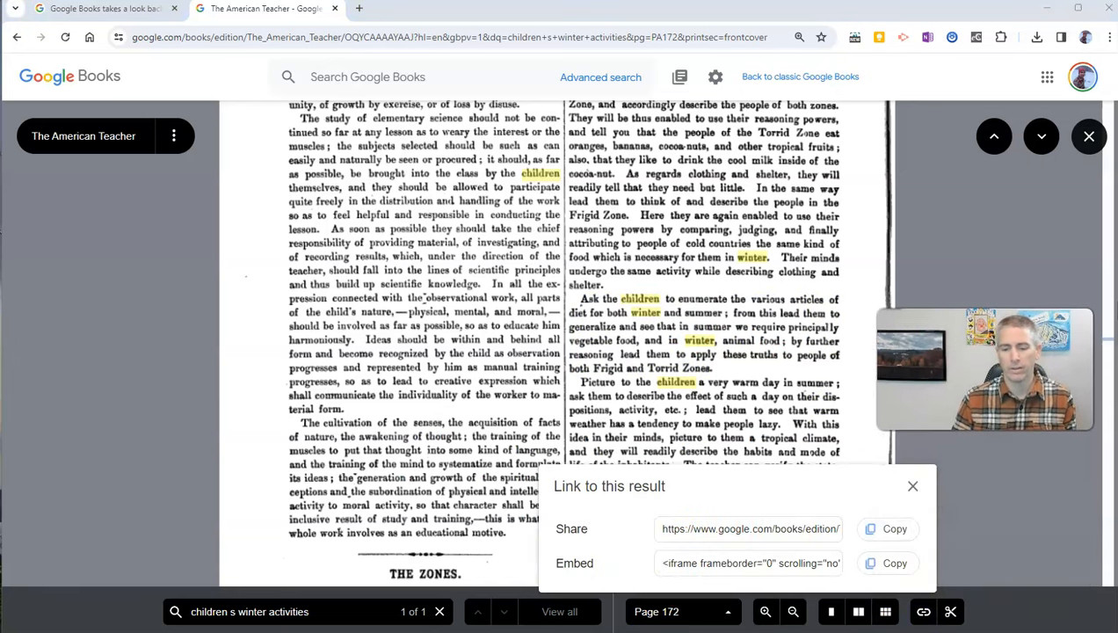
pyautogui.click(893, 527)
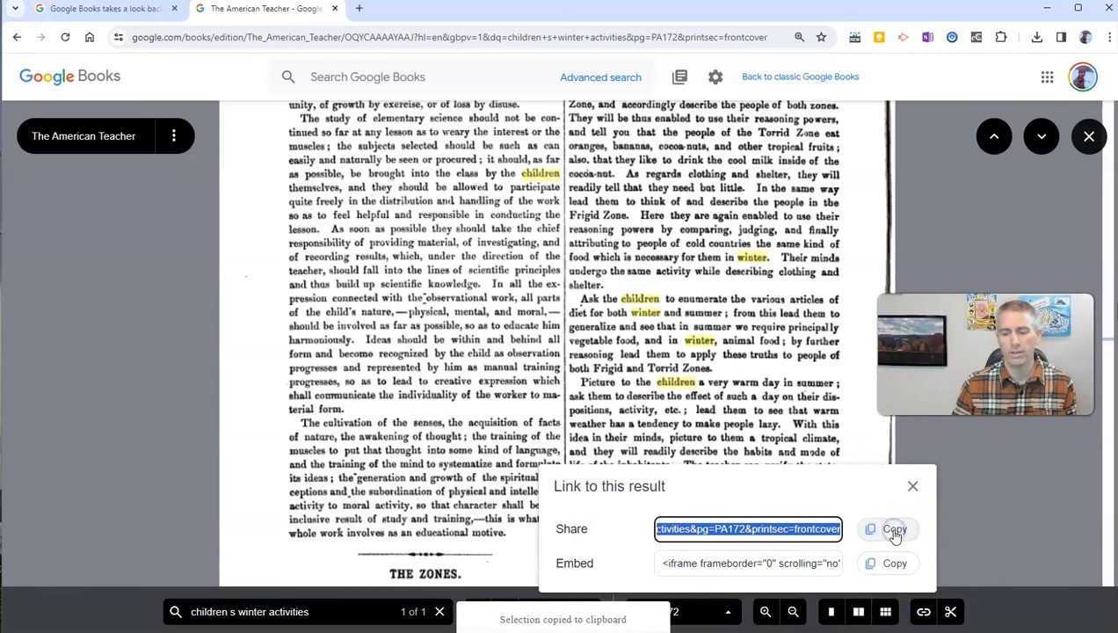